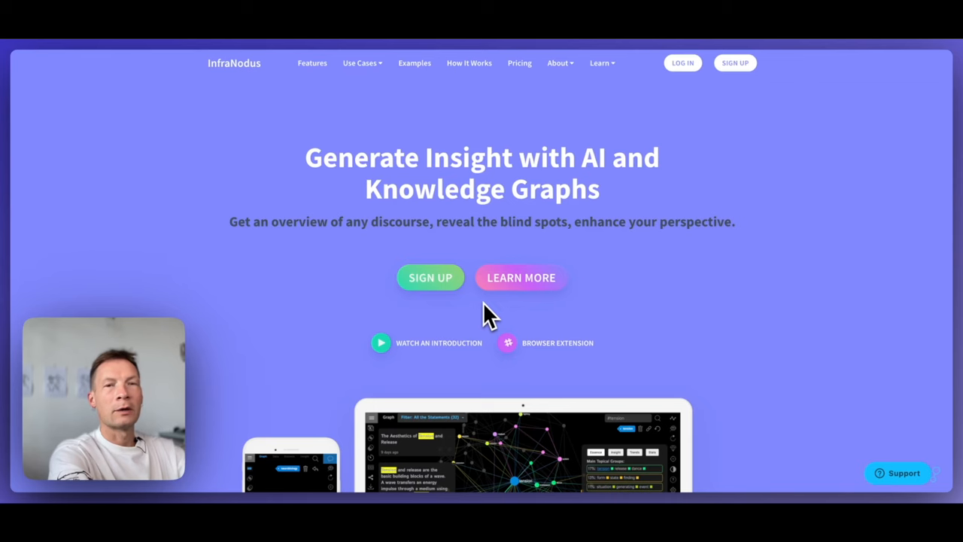
# Step: Go to the Browser Extension page and choose Download for Chrome Browser
pyautogui.scroll(-3)
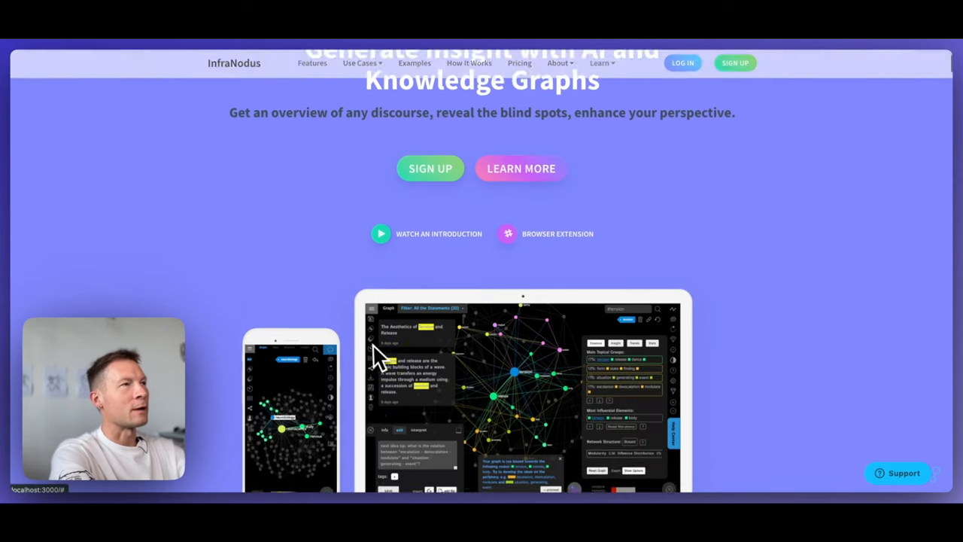
pyautogui.scroll(3)
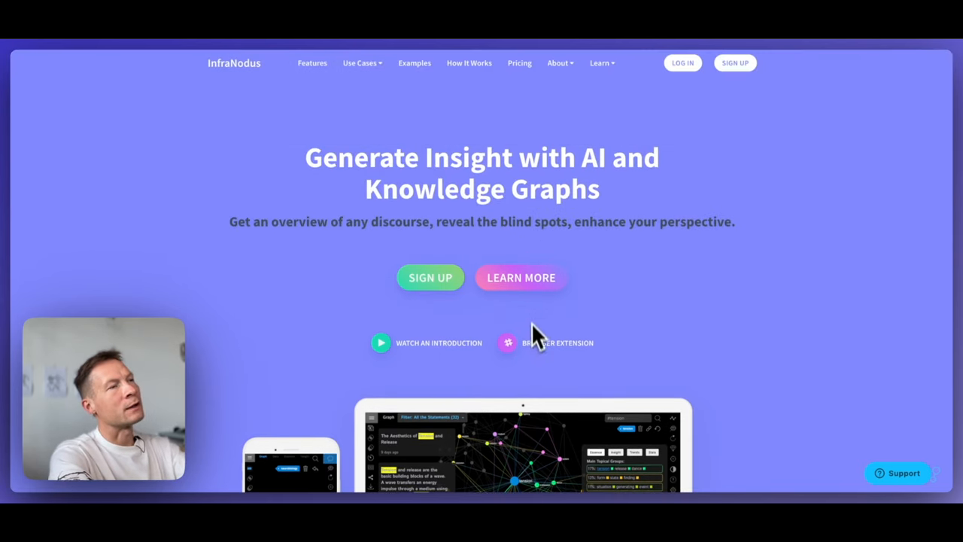
pyautogui.click(557, 343)
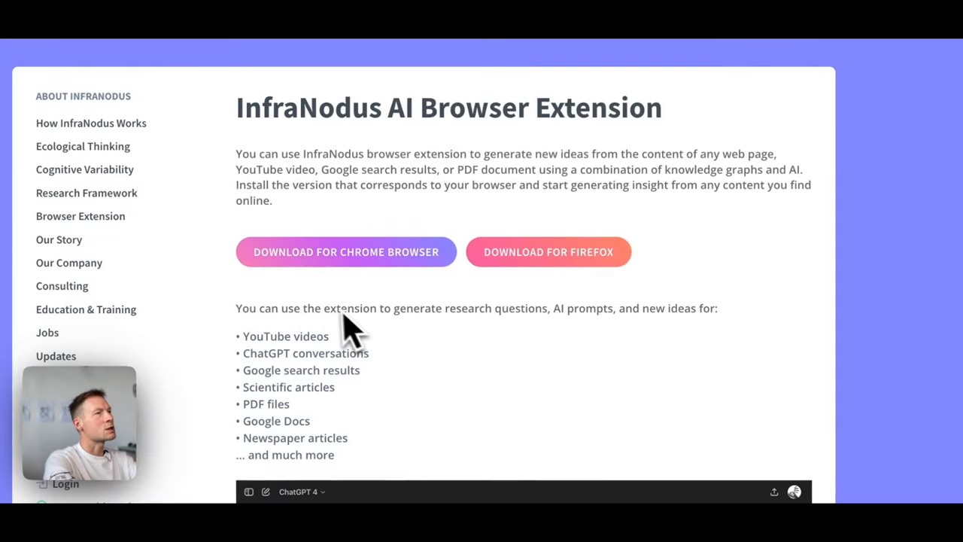
pyautogui.click(346, 251)
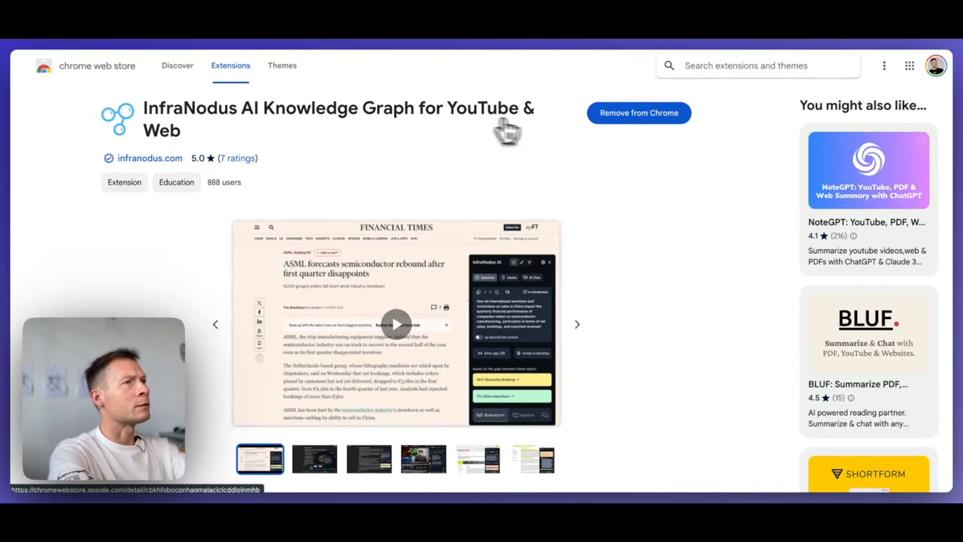
pyautogui.moveTo(265, 127)
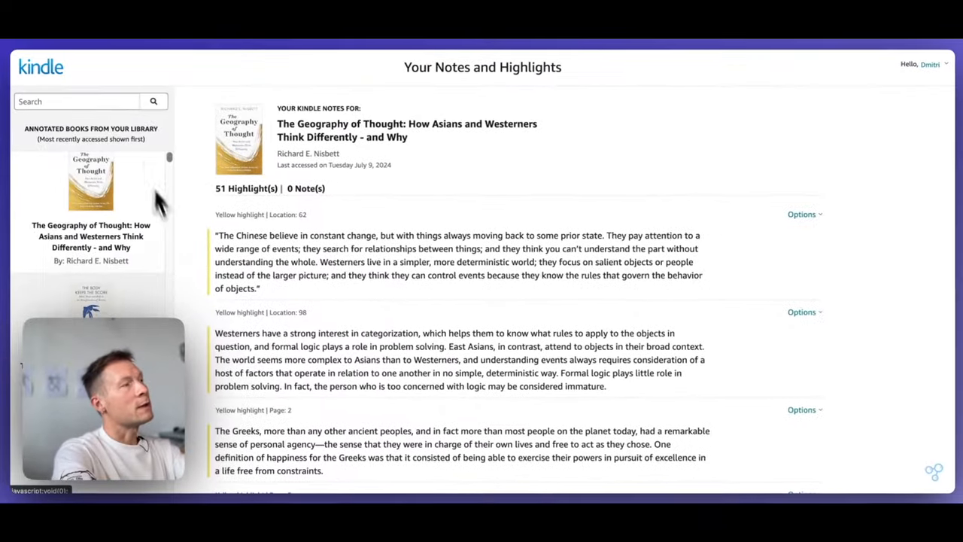
# Step: Scroll the Kindle notes book list and the 76 Medical nemesis highlights
pyautogui.scroll(-3)
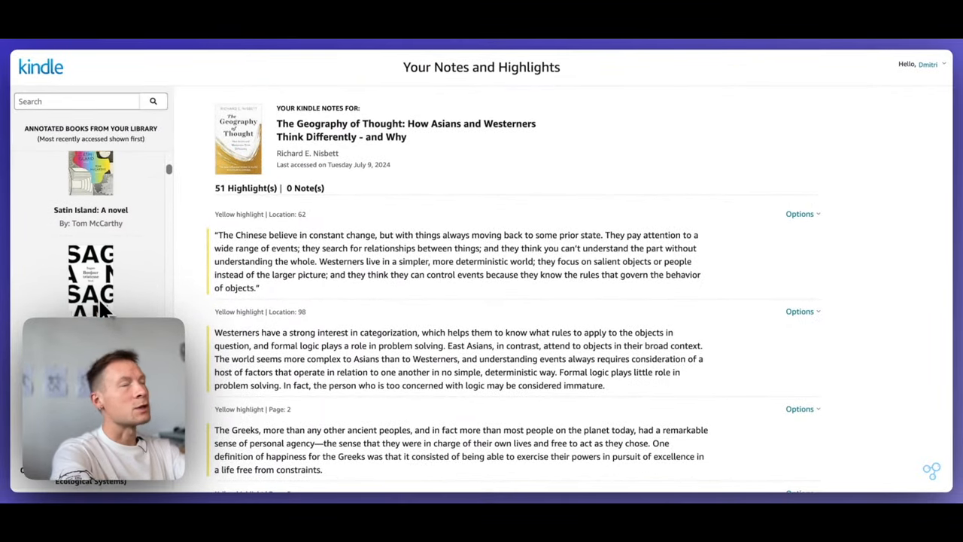
pyautogui.scroll(-3)
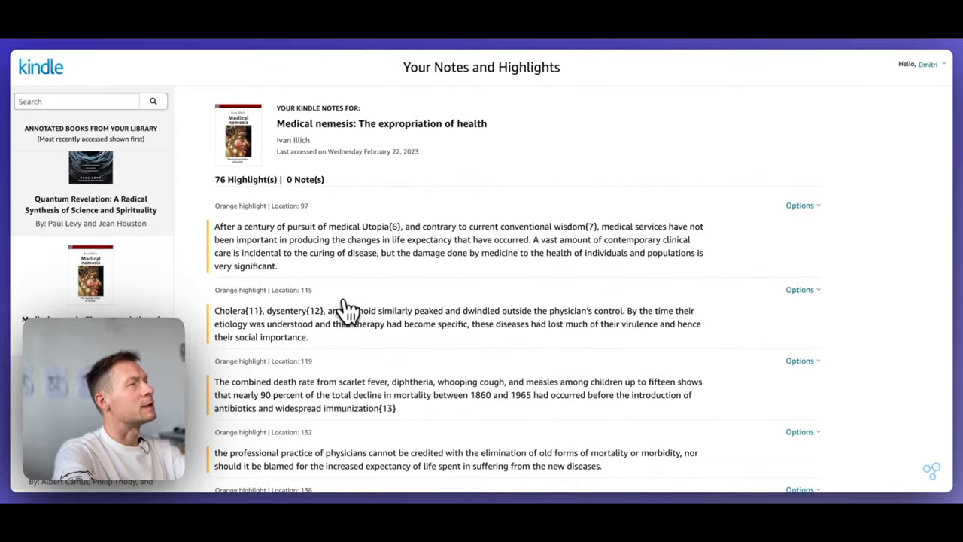
pyautogui.scroll(-3)
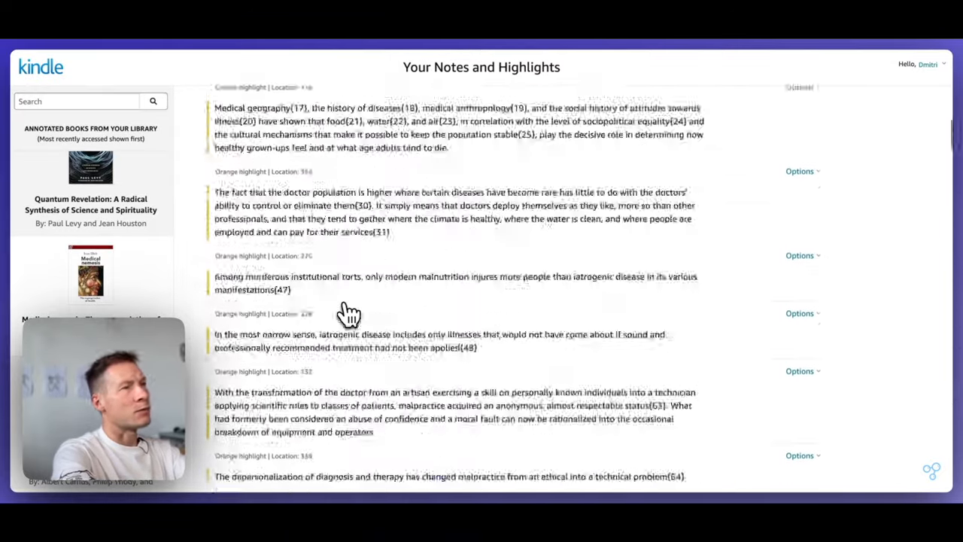
pyautogui.scroll(3)
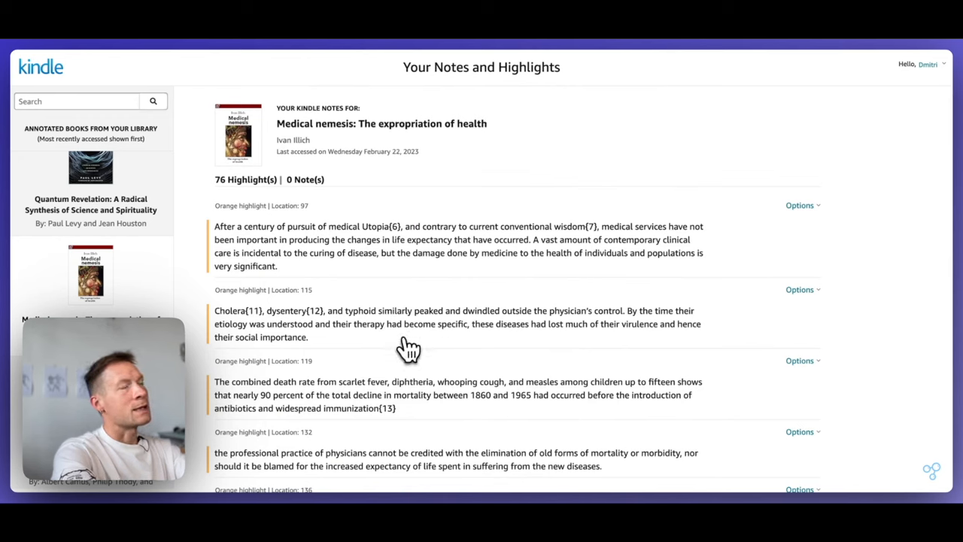
pyautogui.moveTo(478, 234)
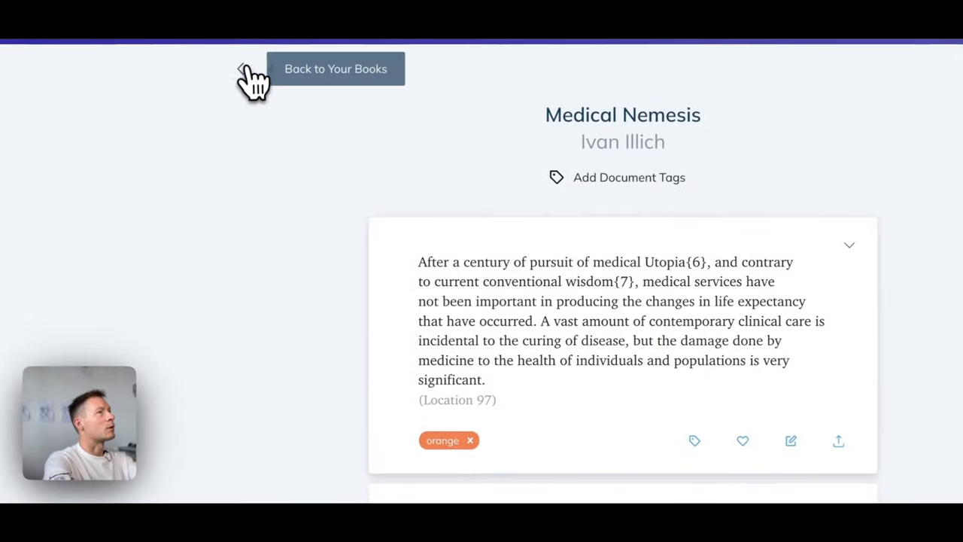
# Step: Return to the Readwise book library and select Medical Nemesis
pyautogui.click(335, 69)
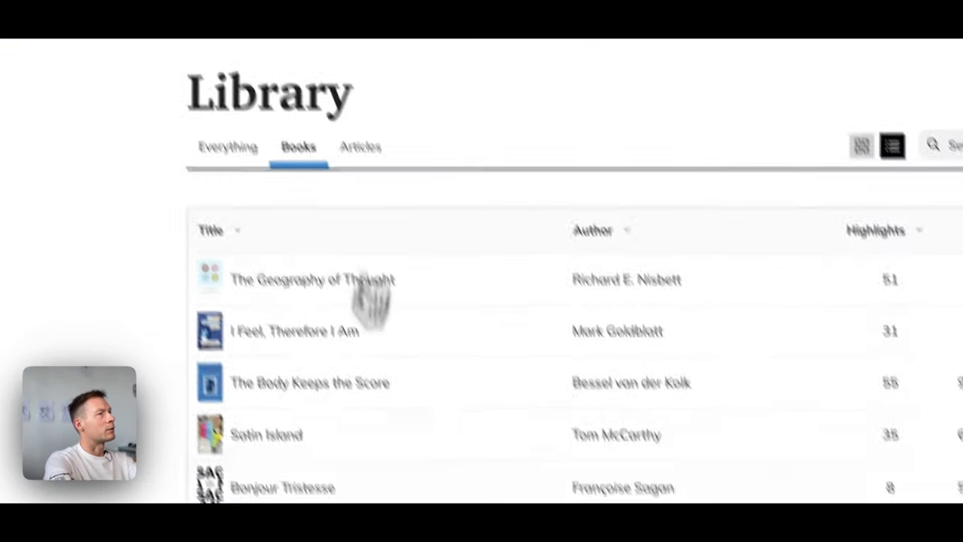
pyautogui.scroll(-3)
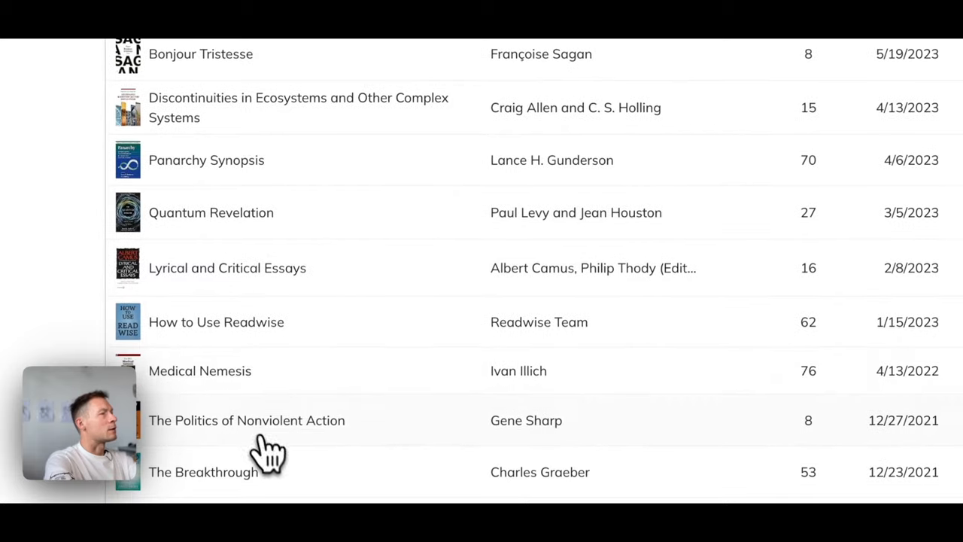
pyautogui.click(199, 370)
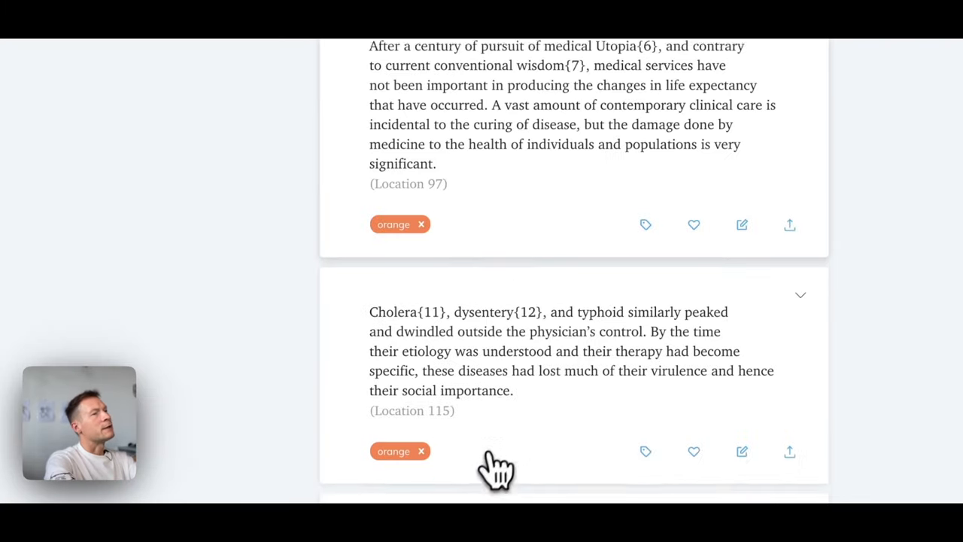
# Step: Scroll through the Medical Nemesis highlights in Readwise
pyautogui.scroll(-3)
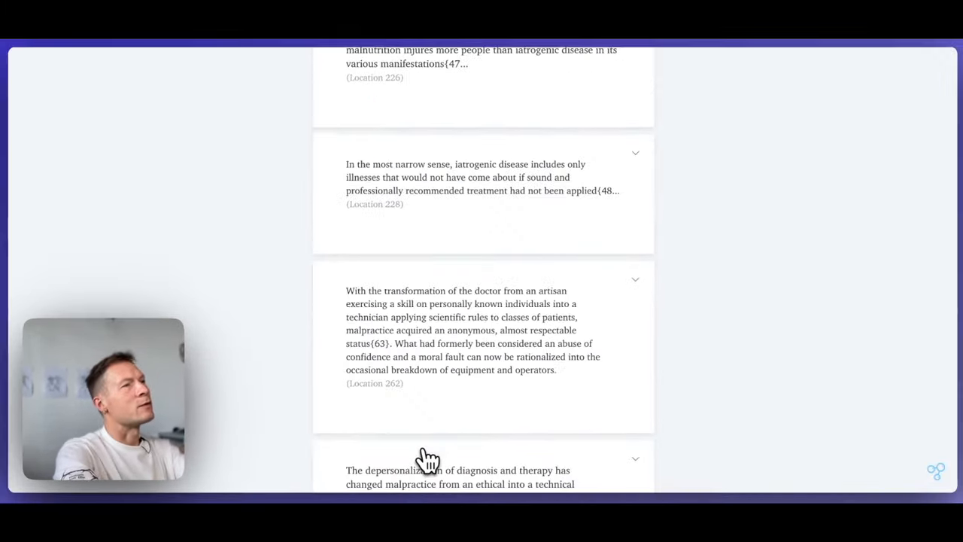
pyautogui.scroll(-3)
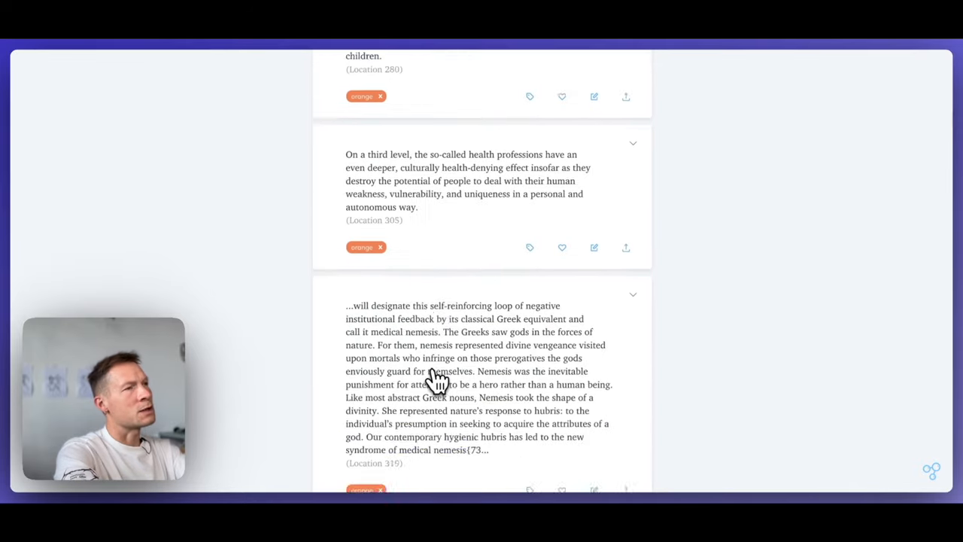
pyautogui.scroll(-3)
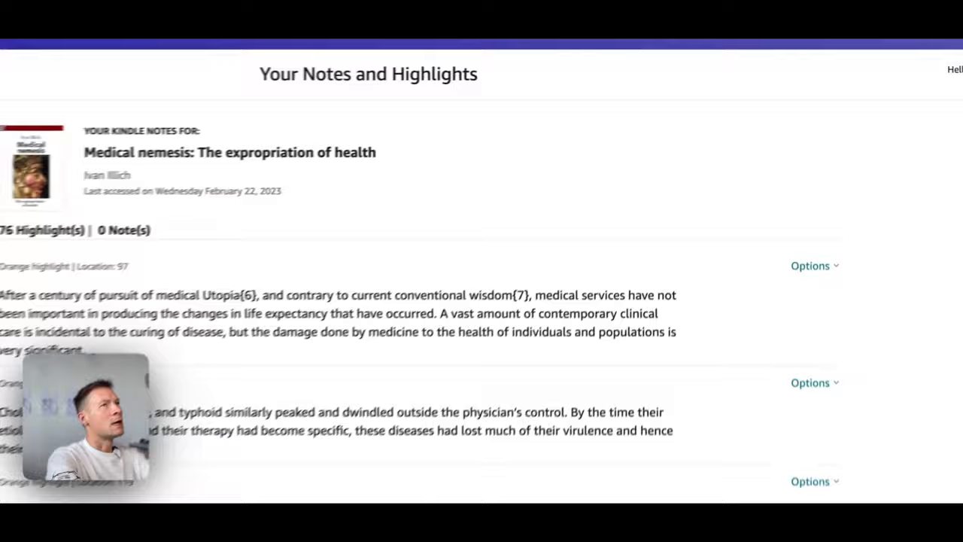
pyautogui.scroll(-3)
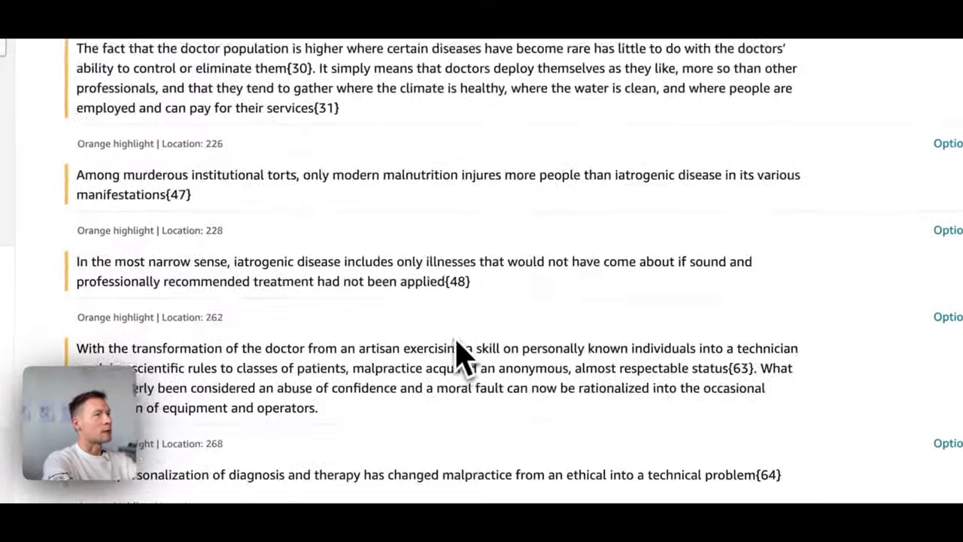
pyautogui.scroll(3)
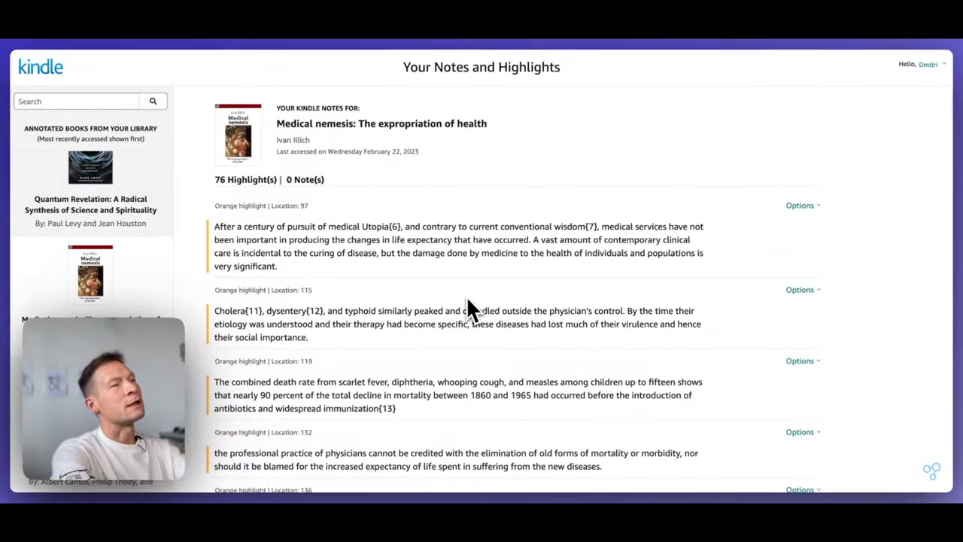
pyautogui.moveTo(835, 409)
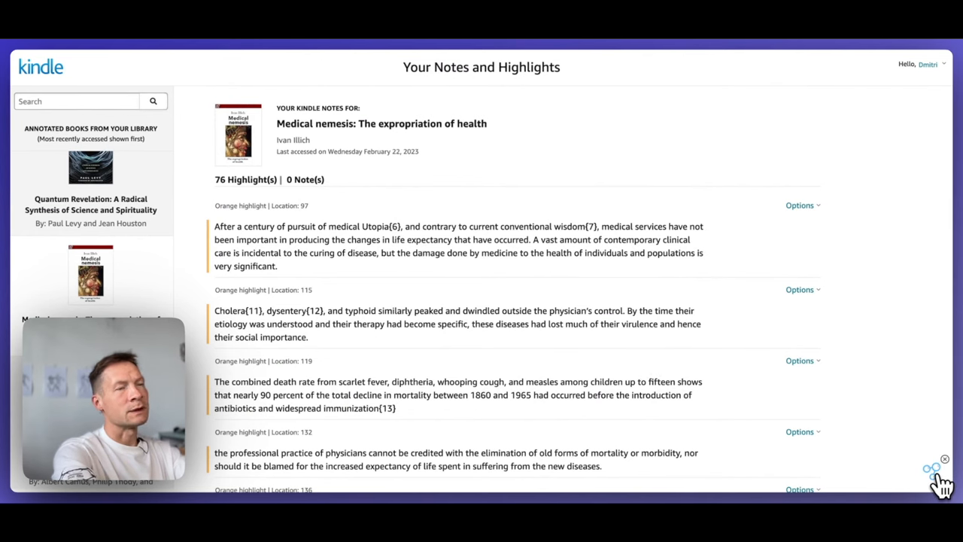
# Step: Run the InfraNodus graph analysis on the Kindle highlights and enlarge the graph panel
pyautogui.click(933, 458)
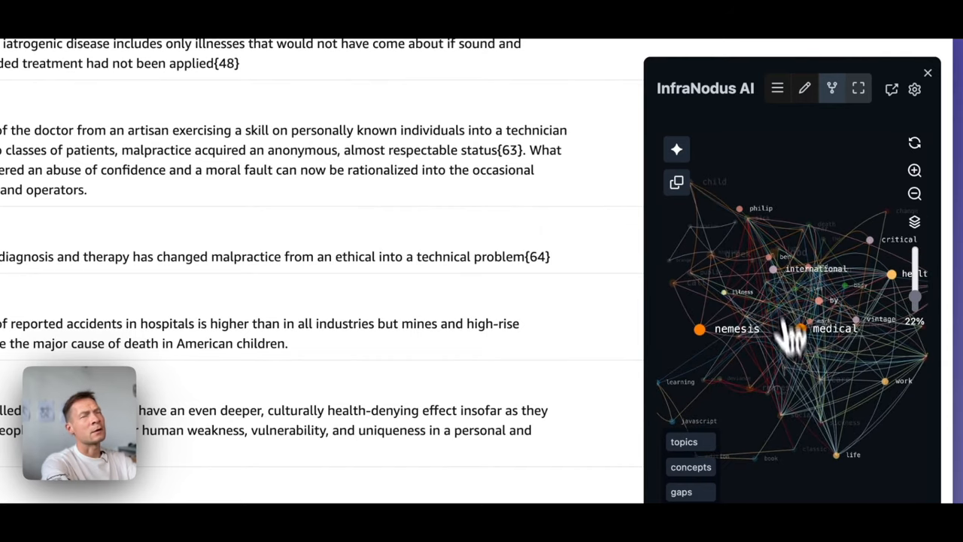
pyautogui.click(858, 88)
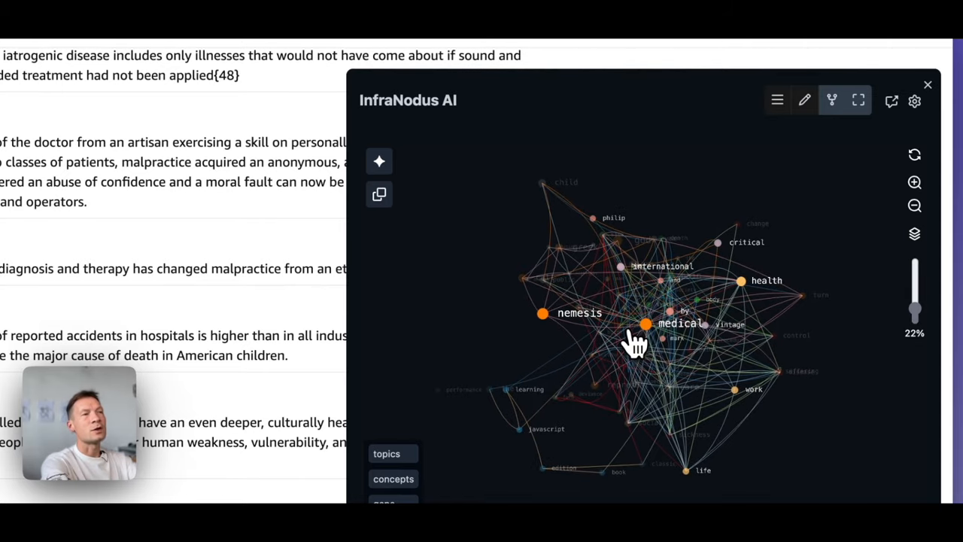
pyautogui.moveTo(542, 349)
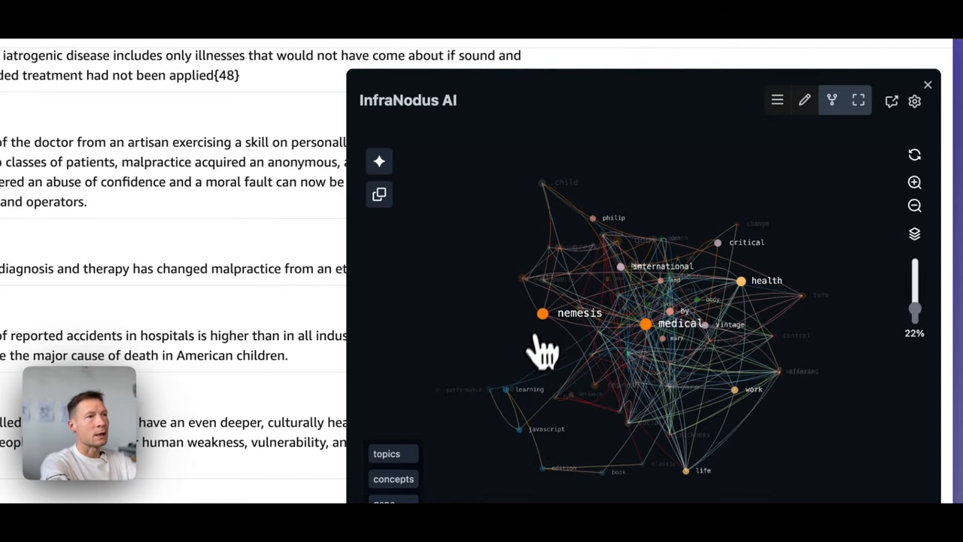
pyautogui.click(541, 311)
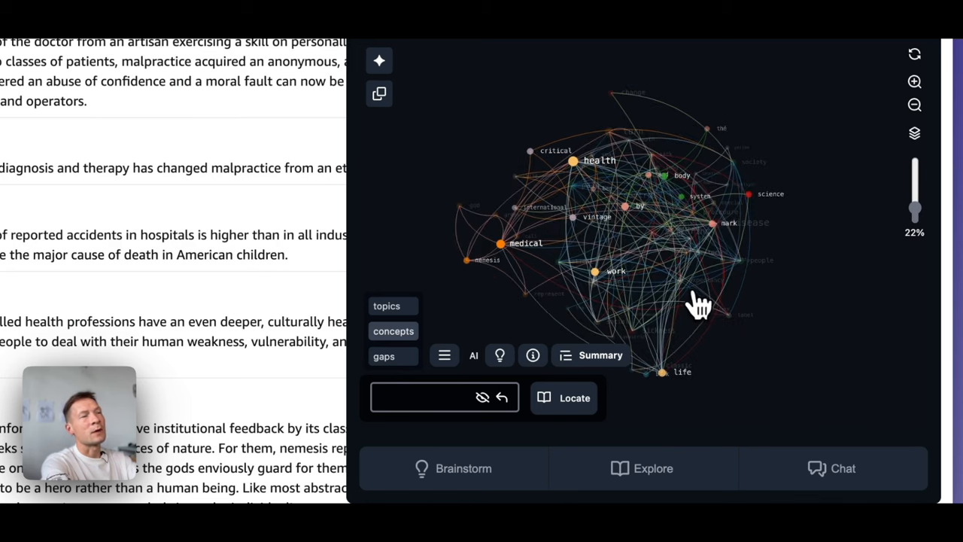
pyautogui.moveTo(409, 319)
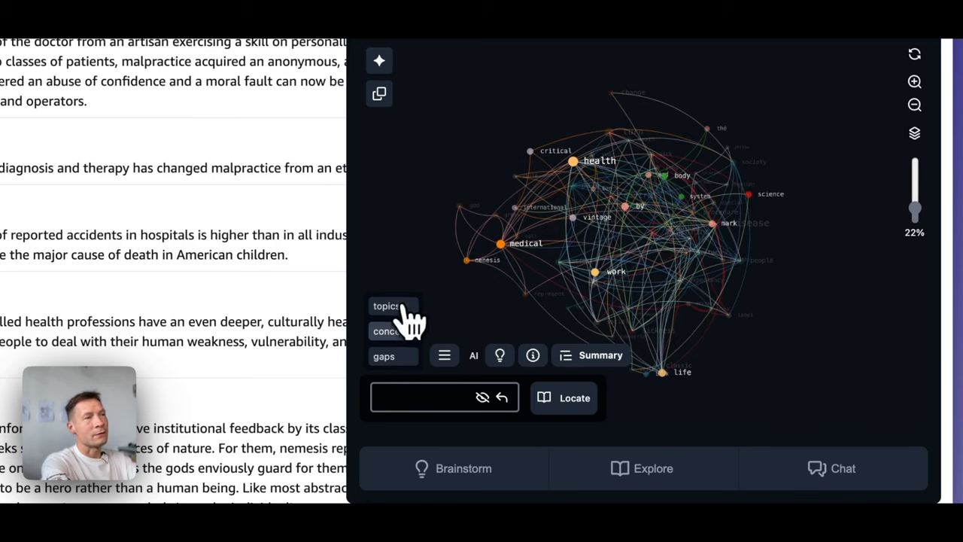
# Step: Show the Topics list and highlight Health Care, Pain Management and Medical Pioneers in the graph
pyautogui.click(385, 307)
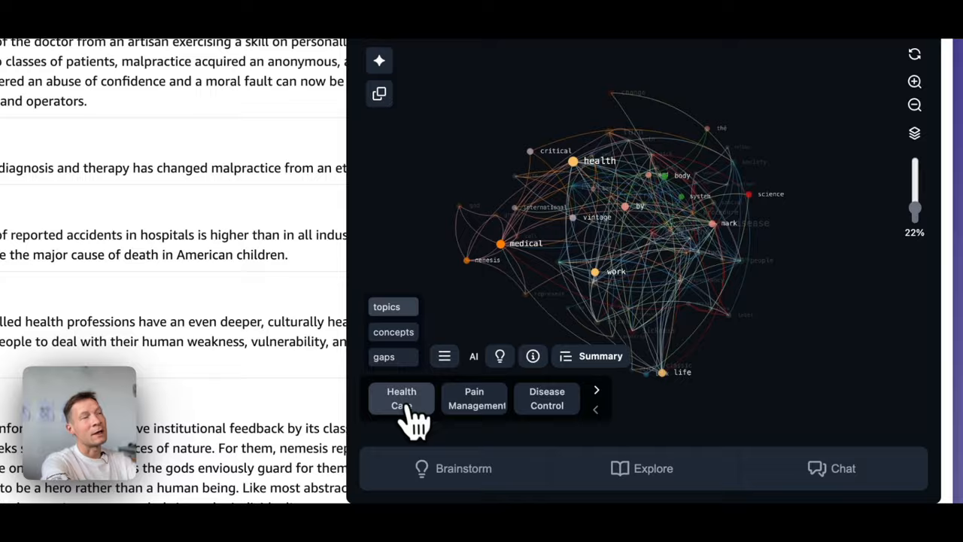
pyautogui.click(400, 397)
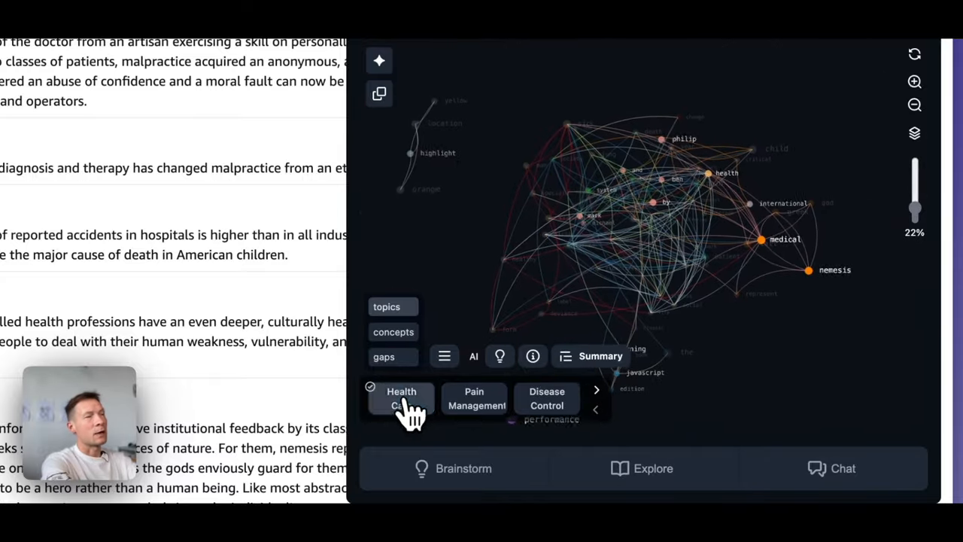
pyautogui.click(476, 398)
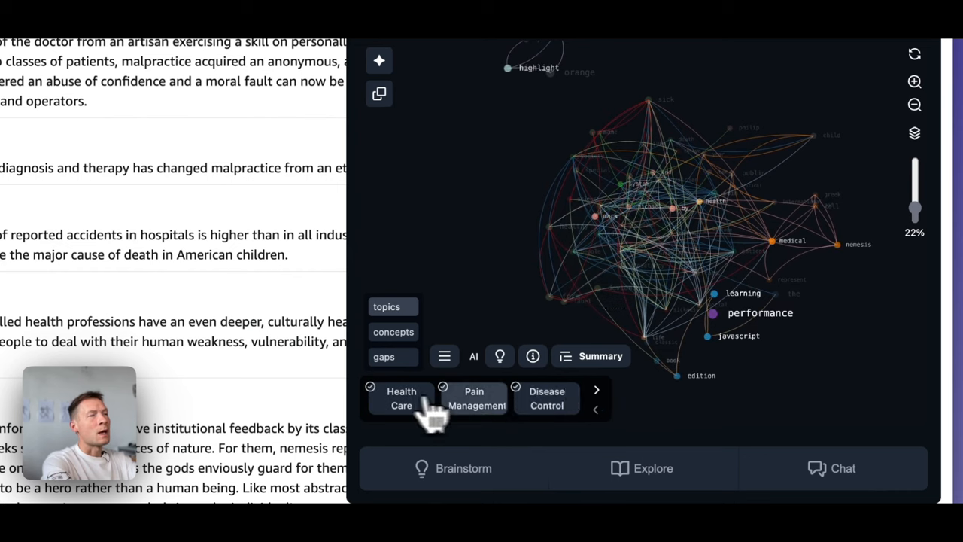
pyautogui.click(596, 390)
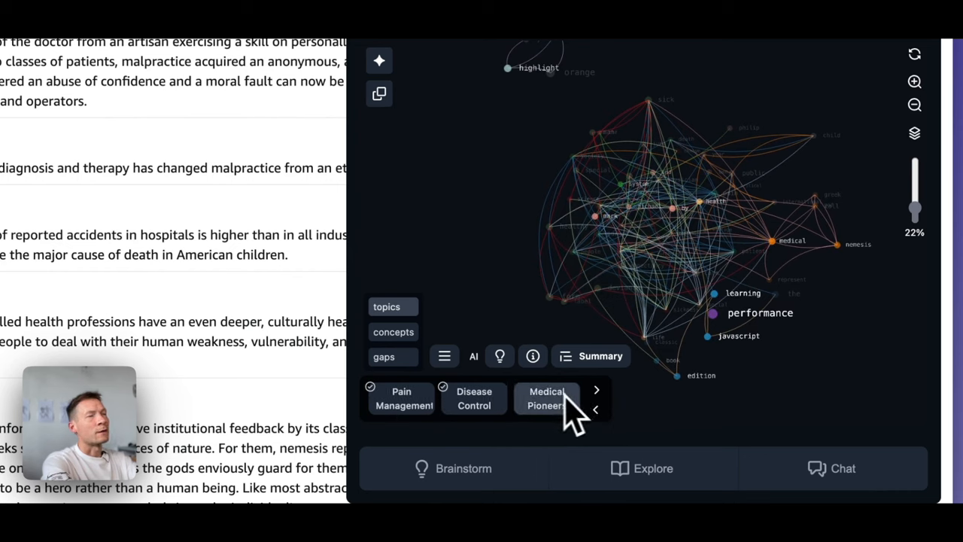
pyautogui.click(596, 388)
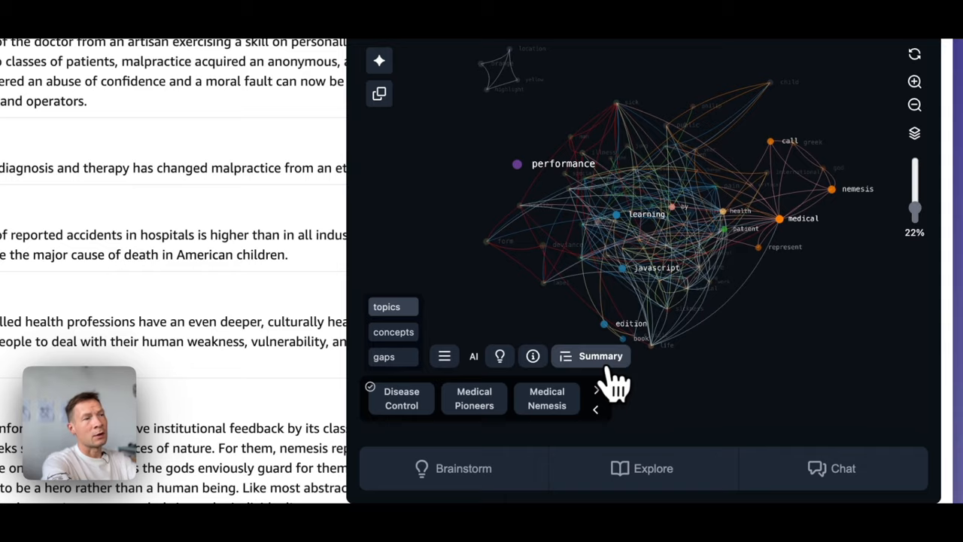
# Step: Generate and read the AI summary of Illich's critique of modern medicine
pyautogui.click(599, 355)
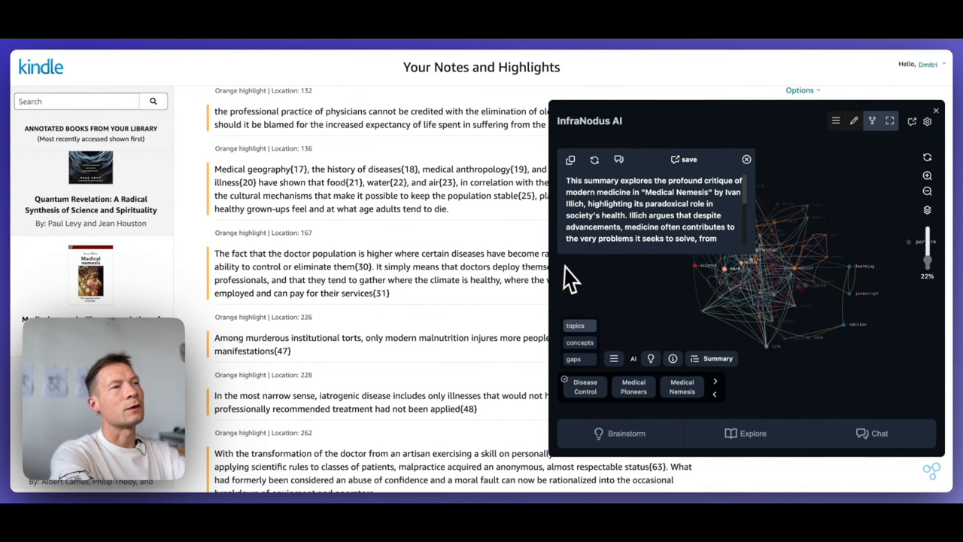
pyautogui.moveTo(629, 241)
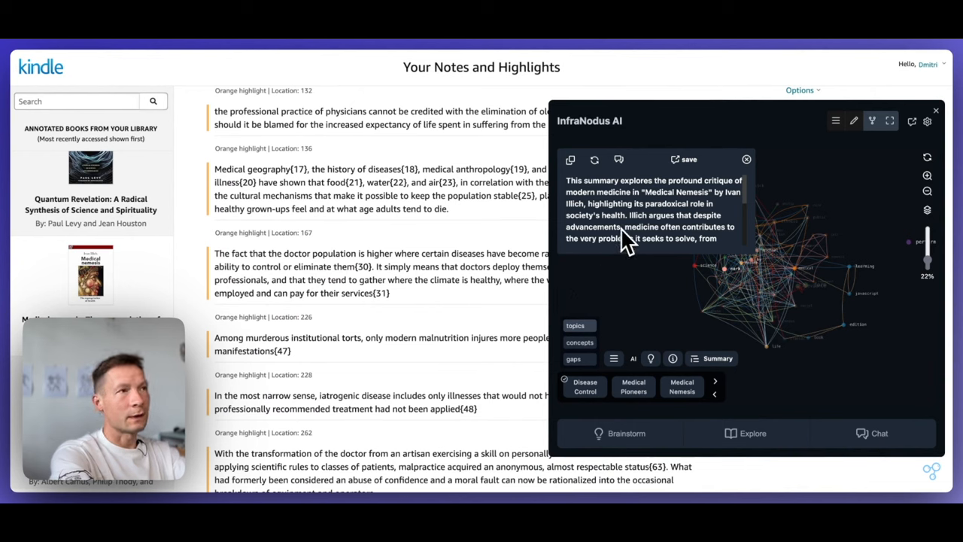
pyautogui.scroll(-3)
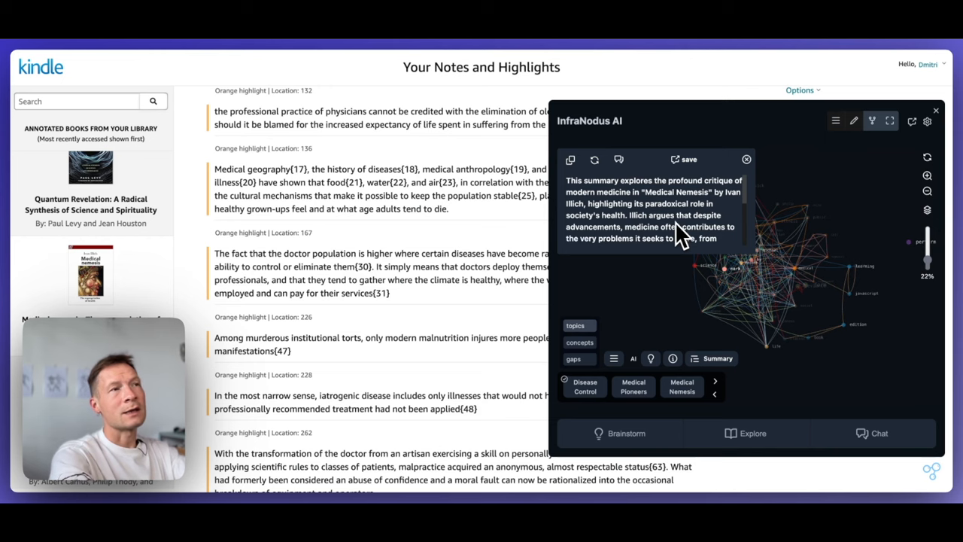
pyautogui.moveTo(760, 186)
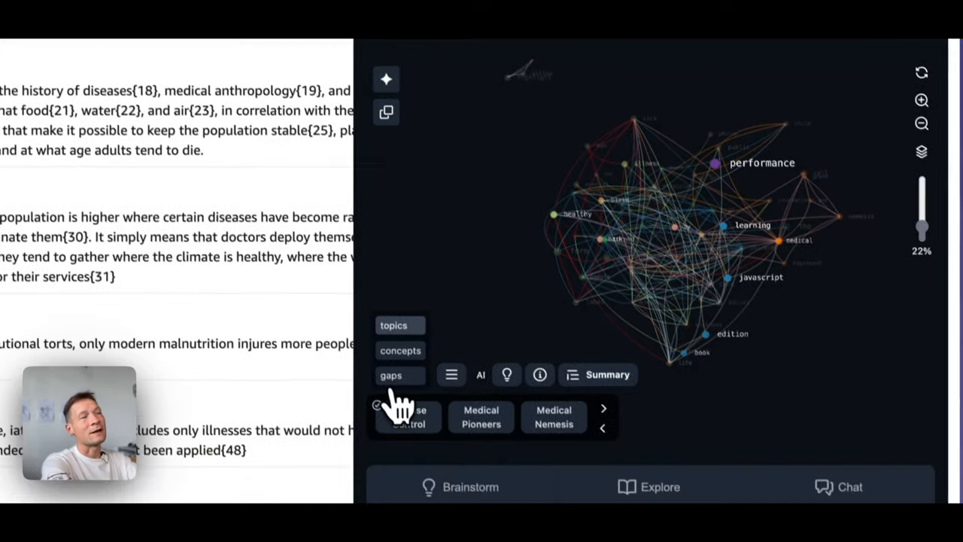
# Step: Show structural gaps and cycle to the Pain Management / Health Care gap
pyautogui.click(407, 413)
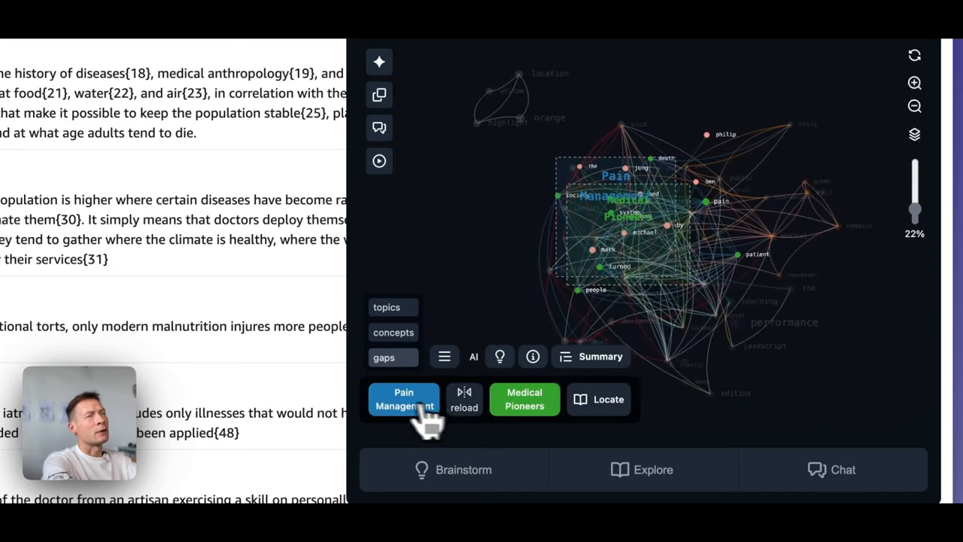
pyautogui.click(524, 399)
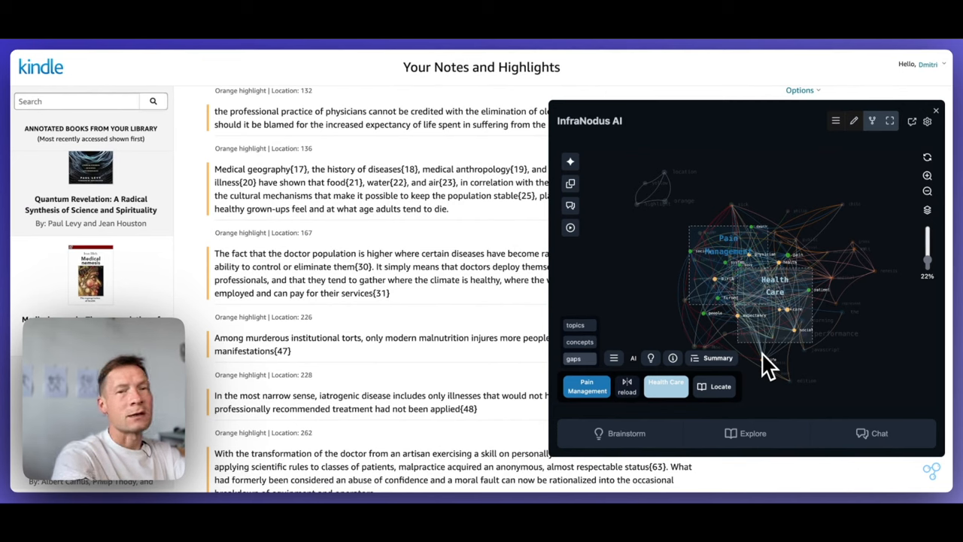
pyautogui.moveTo(436, 429)
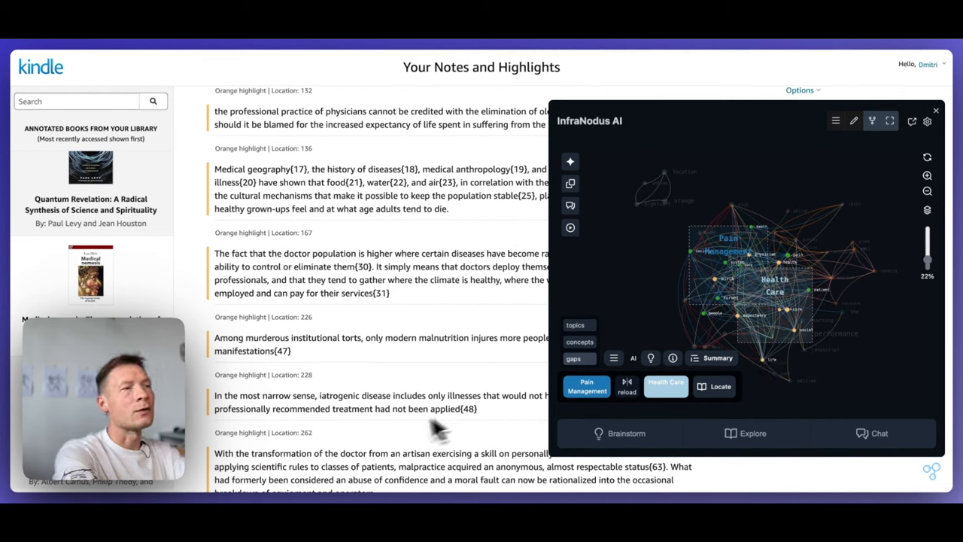
pyautogui.moveTo(680, 406)
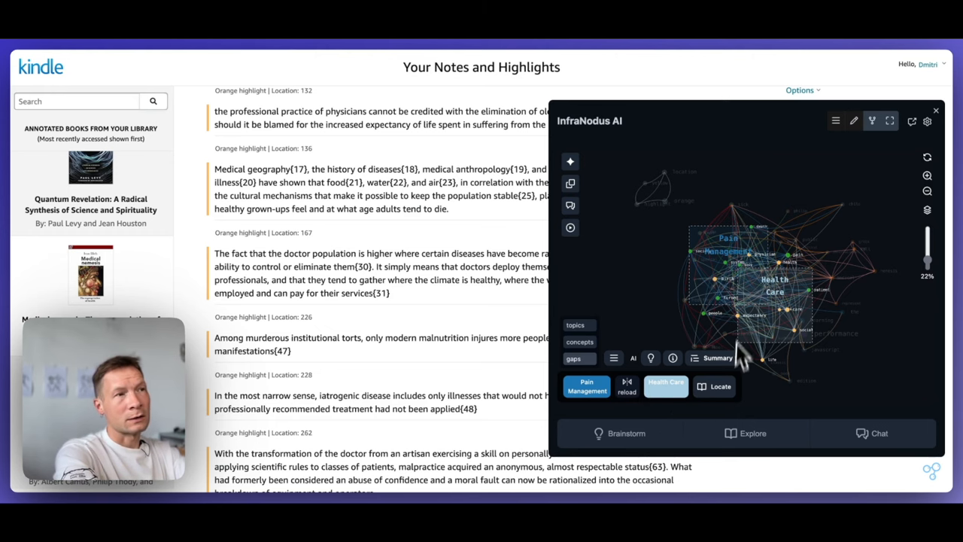
# Step: Bring up the highlight passages for the gap, starting 'The malignant spread of medicine', and read through them
pyautogui.click(613, 358)
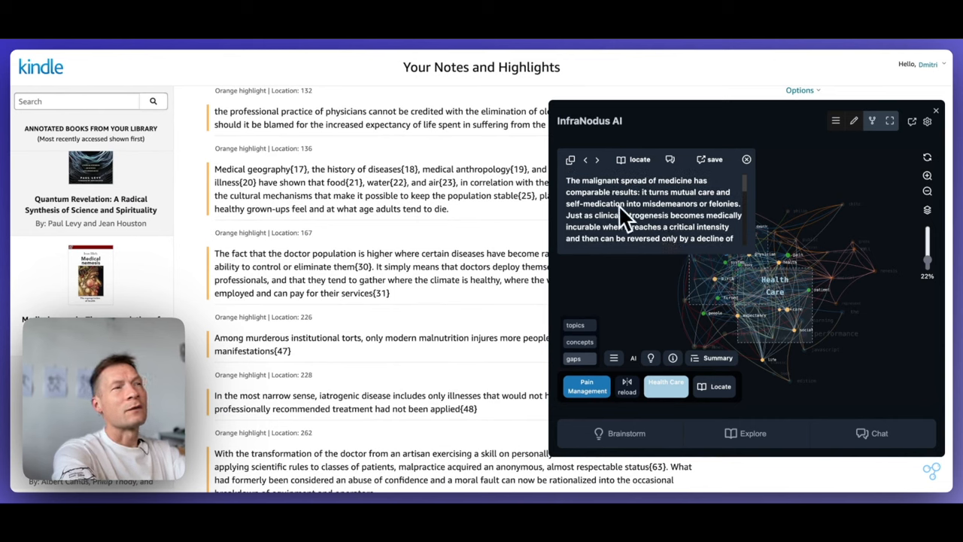
pyautogui.moveTo(630, 225)
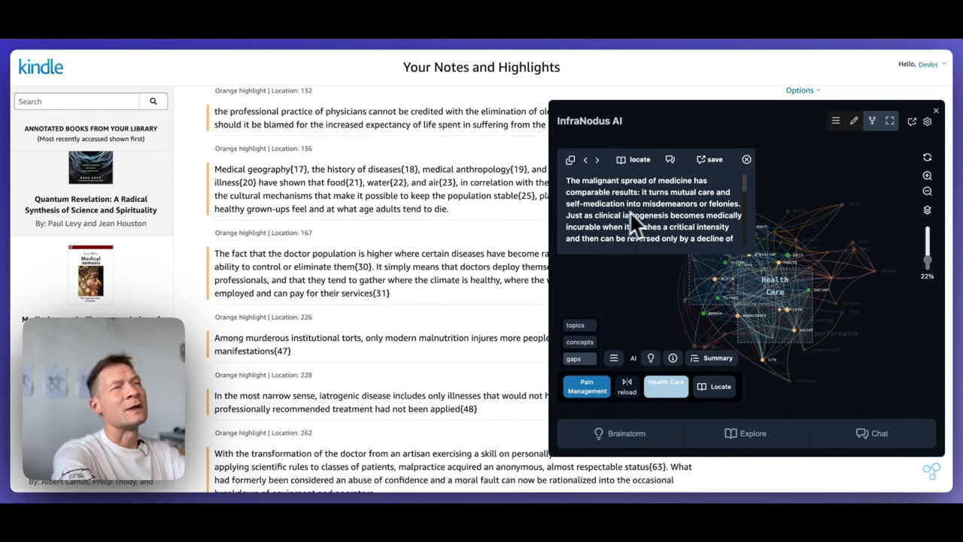
pyautogui.moveTo(704, 208)
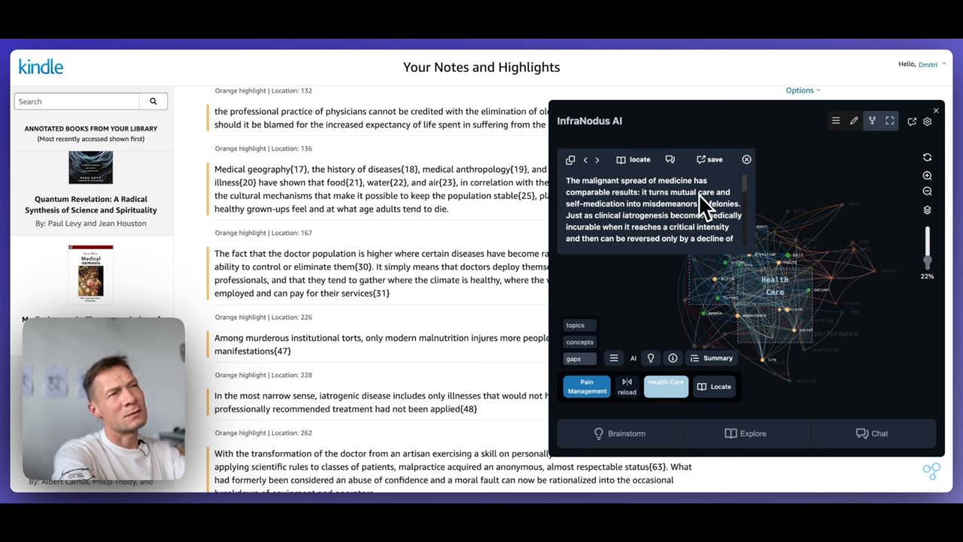
pyautogui.scroll(-3)
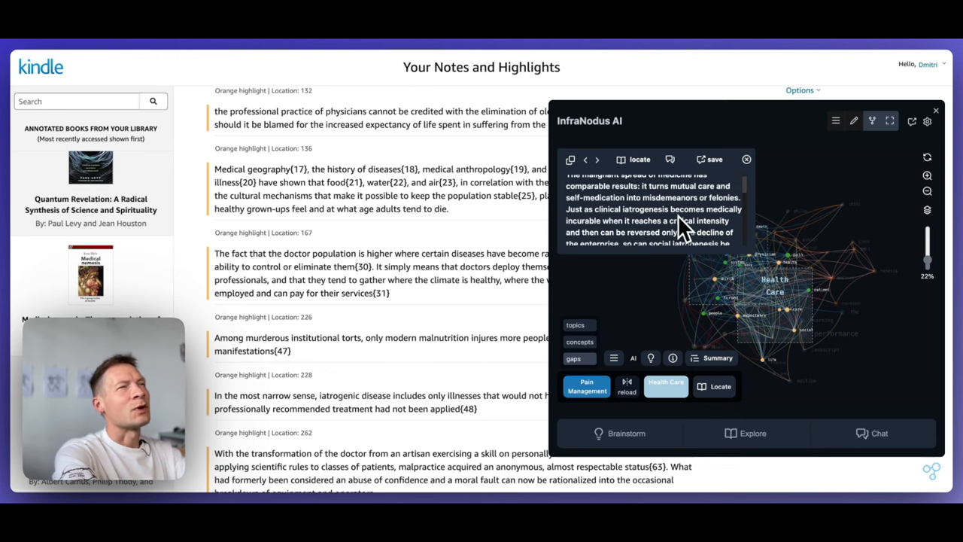
pyautogui.moveTo(674, 222)
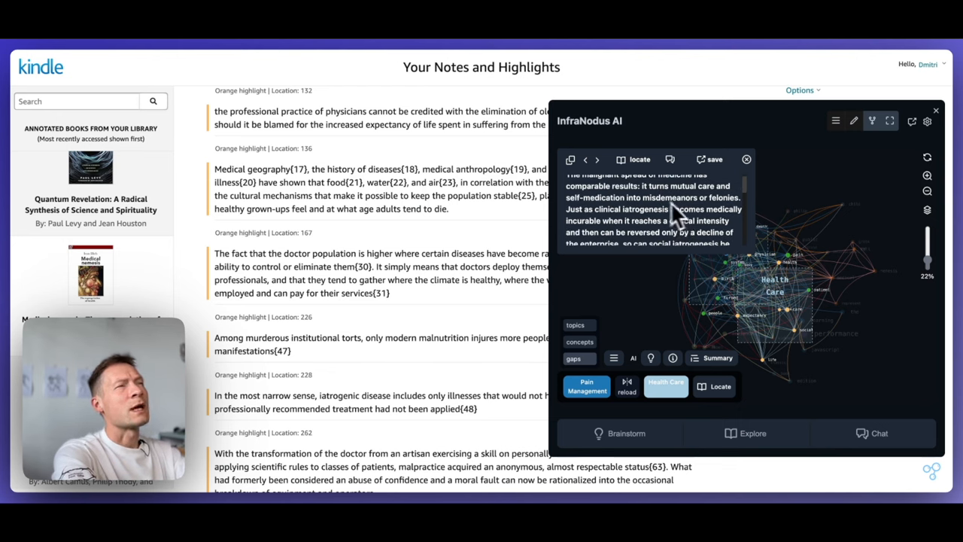
pyautogui.moveTo(668, 229)
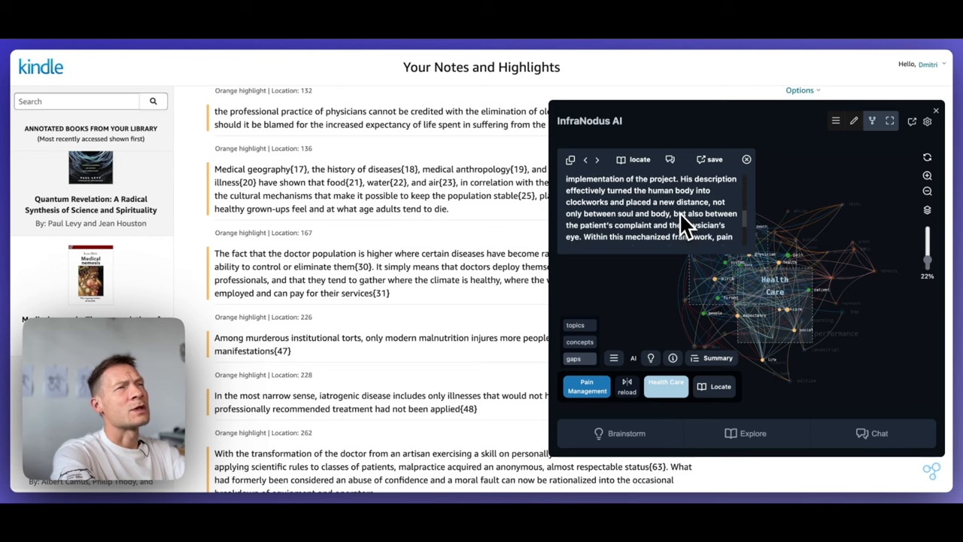
pyautogui.moveTo(654, 223)
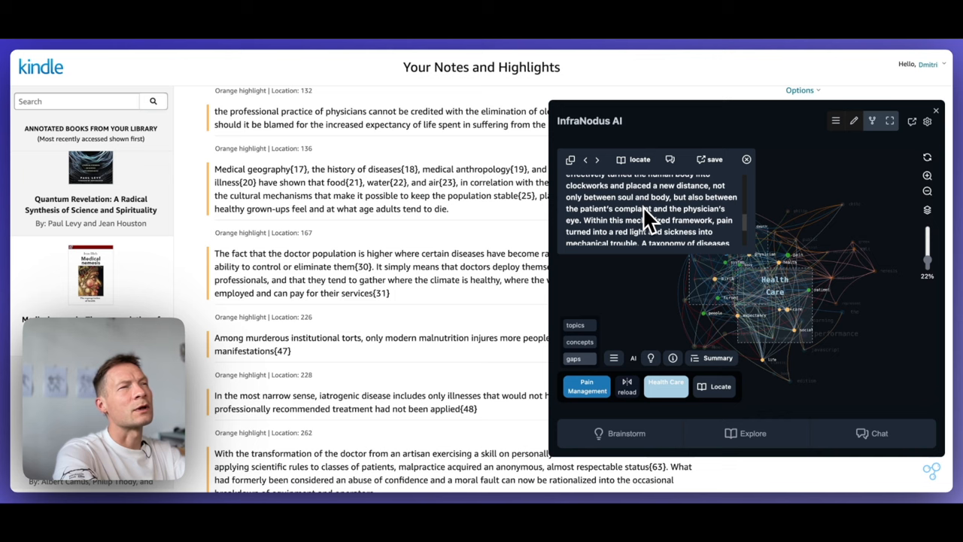
pyautogui.scroll(-3)
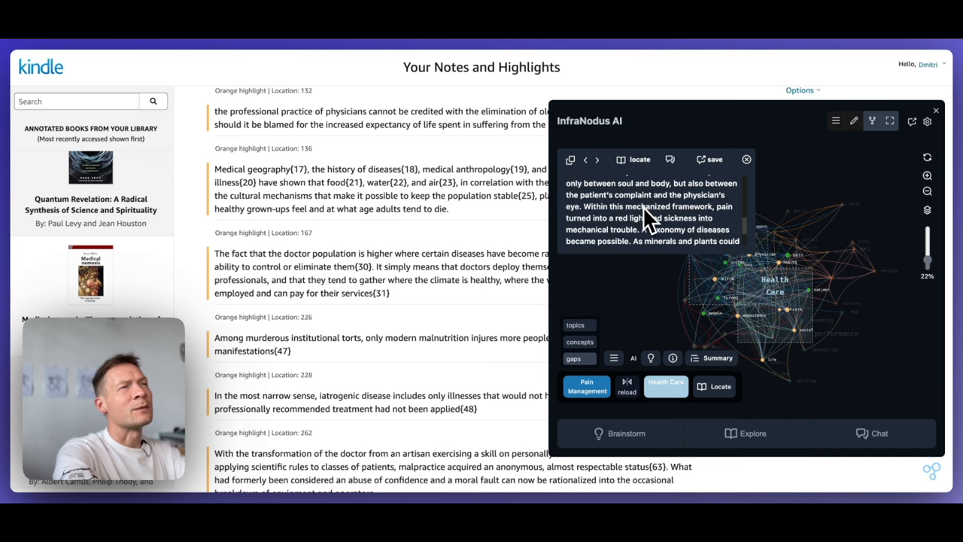
pyautogui.scroll(-3)
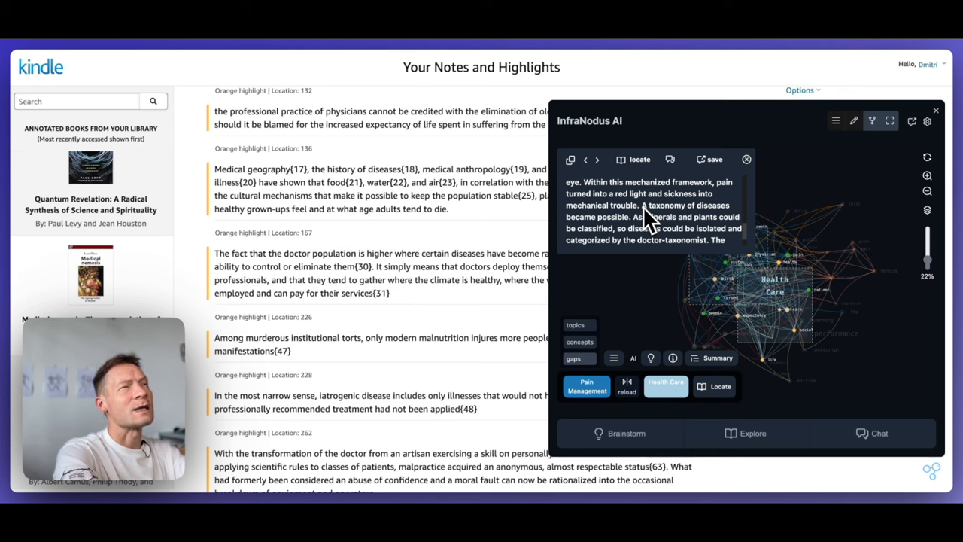
pyautogui.moveTo(719, 211)
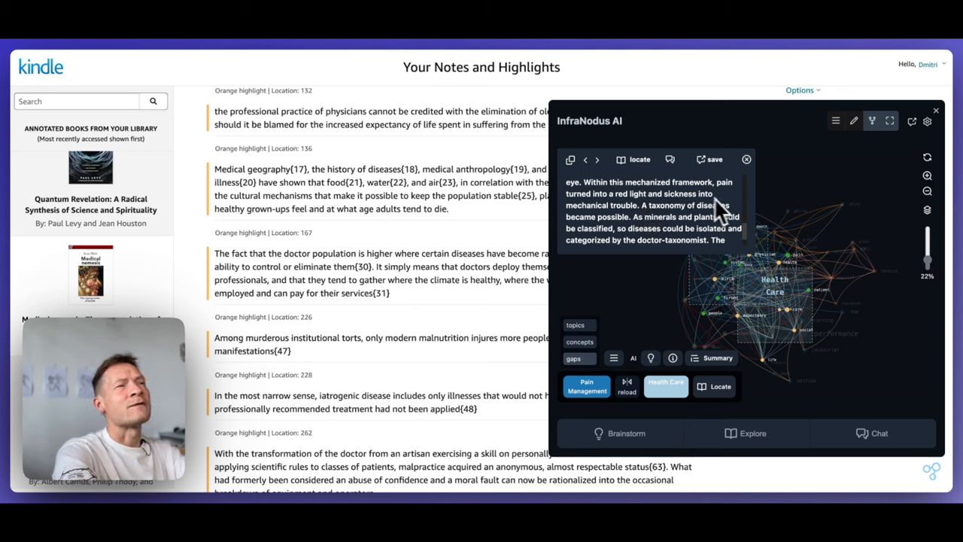
pyautogui.moveTo(710, 218)
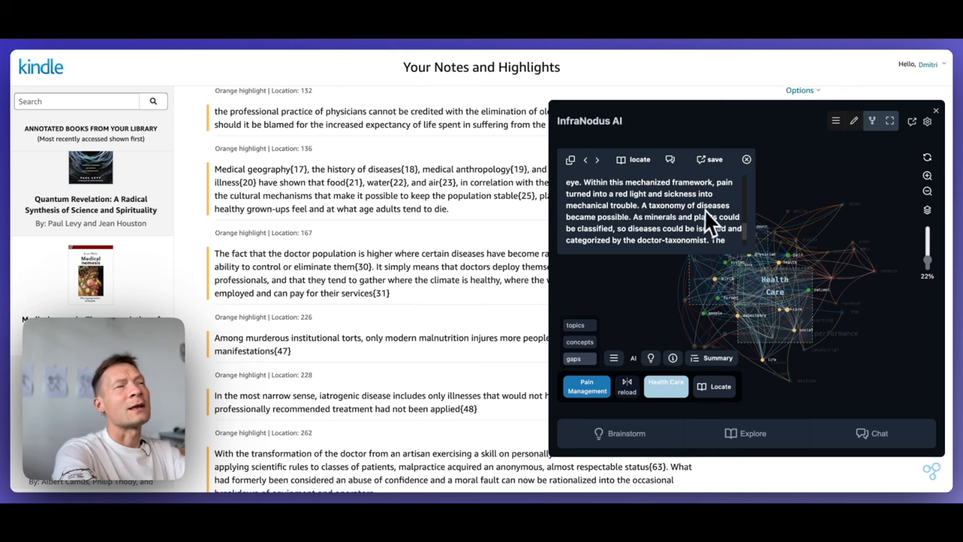
pyautogui.moveTo(639, 312)
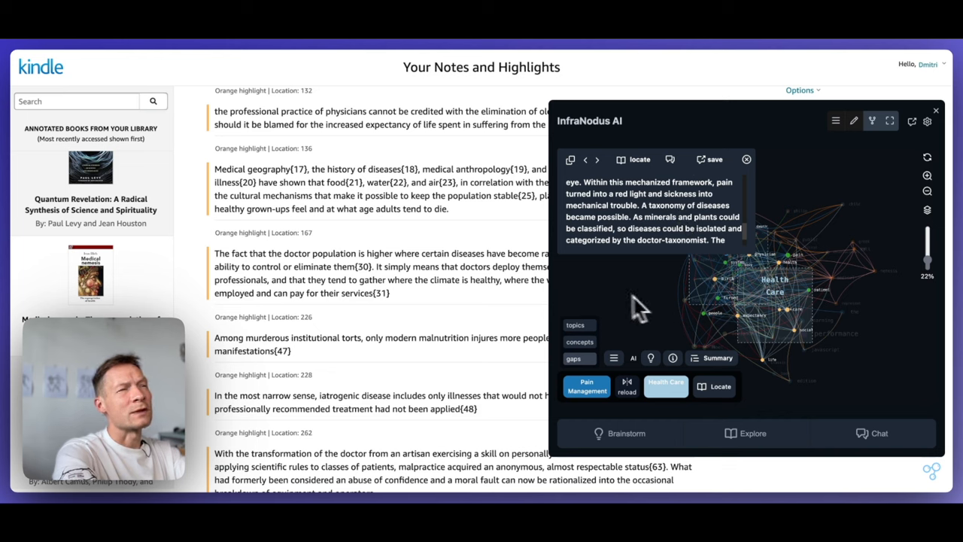
pyautogui.moveTo(655, 259)
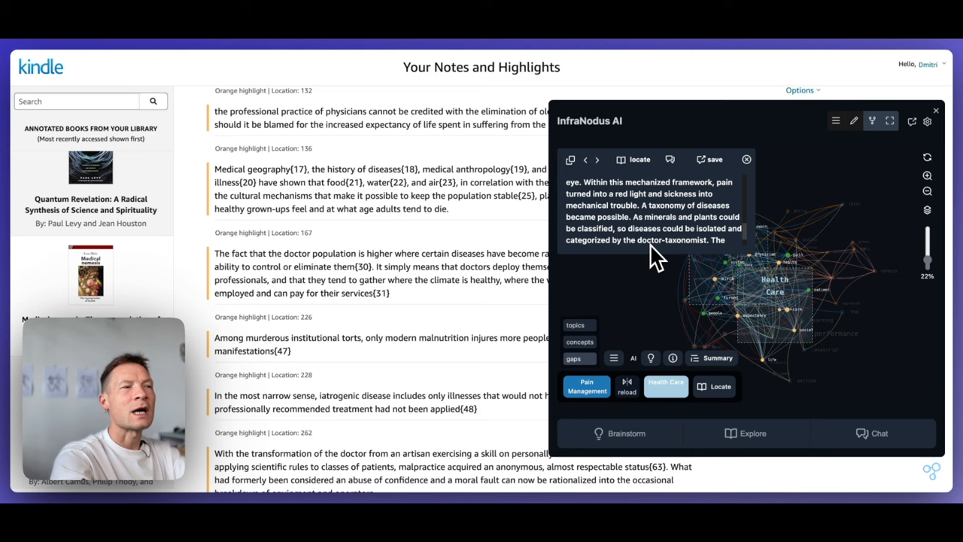
pyautogui.moveTo(587, 409)
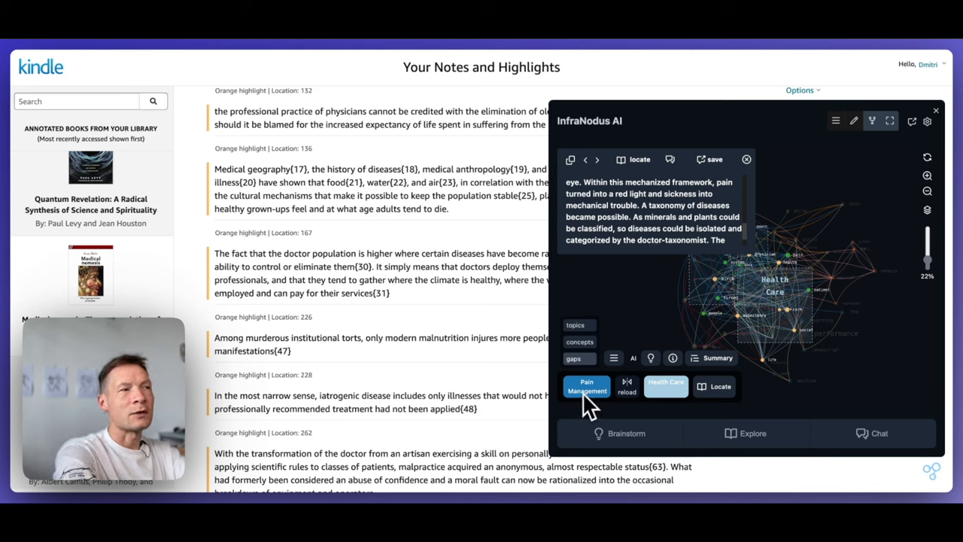
pyautogui.moveTo(635, 226)
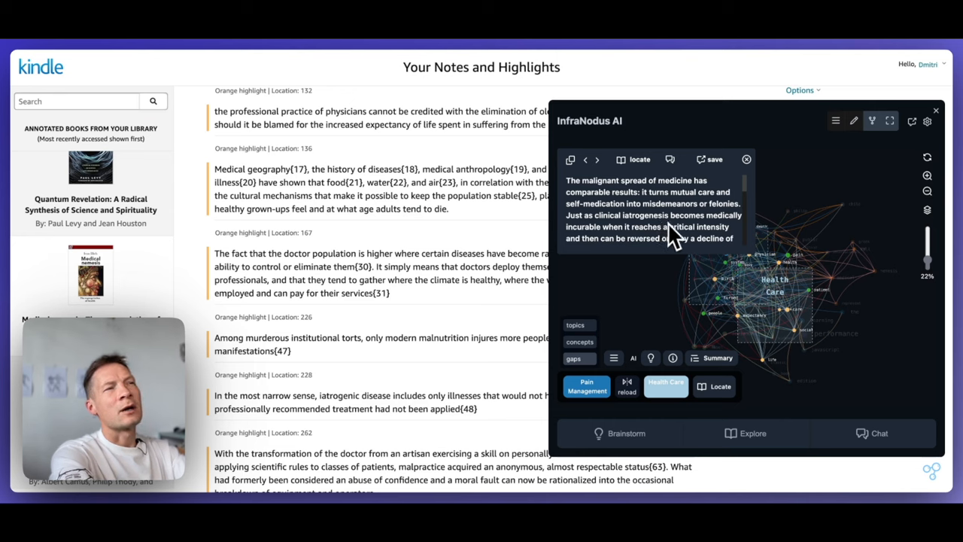
pyautogui.moveTo(639, 274)
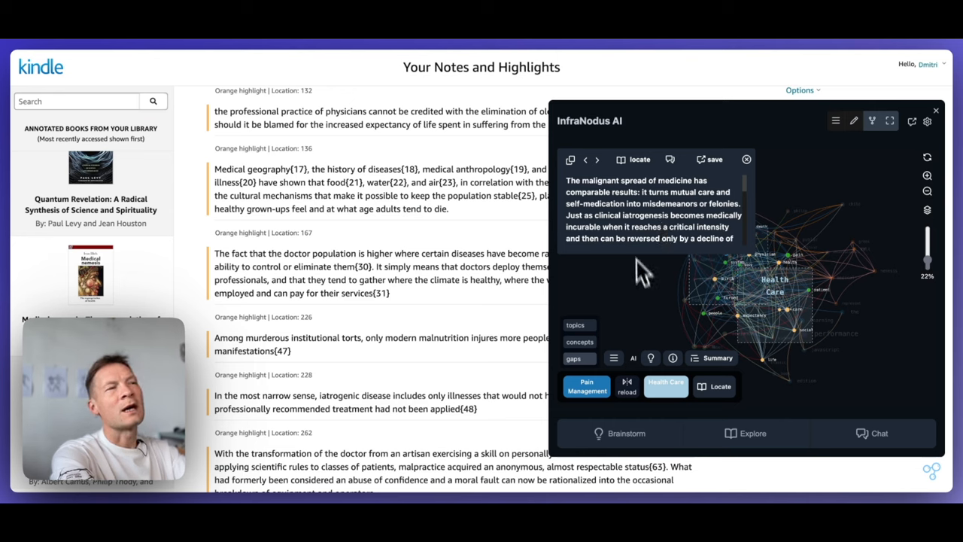
pyautogui.moveTo(640, 229)
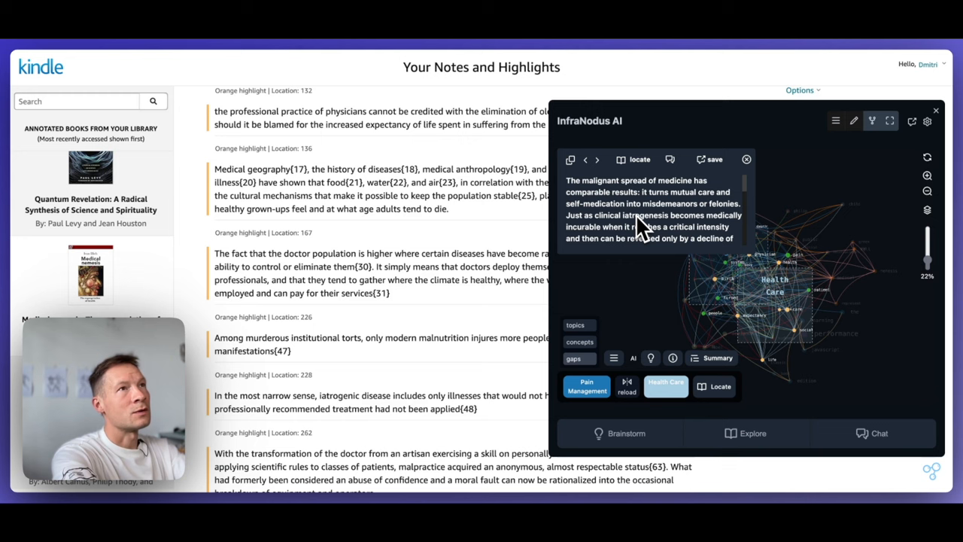
pyautogui.moveTo(735, 252)
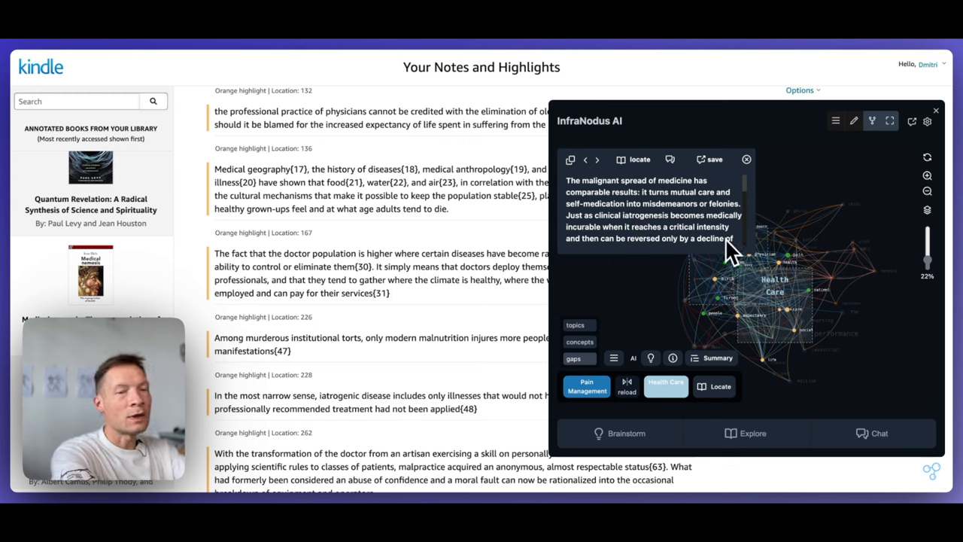
pyautogui.moveTo(749, 298)
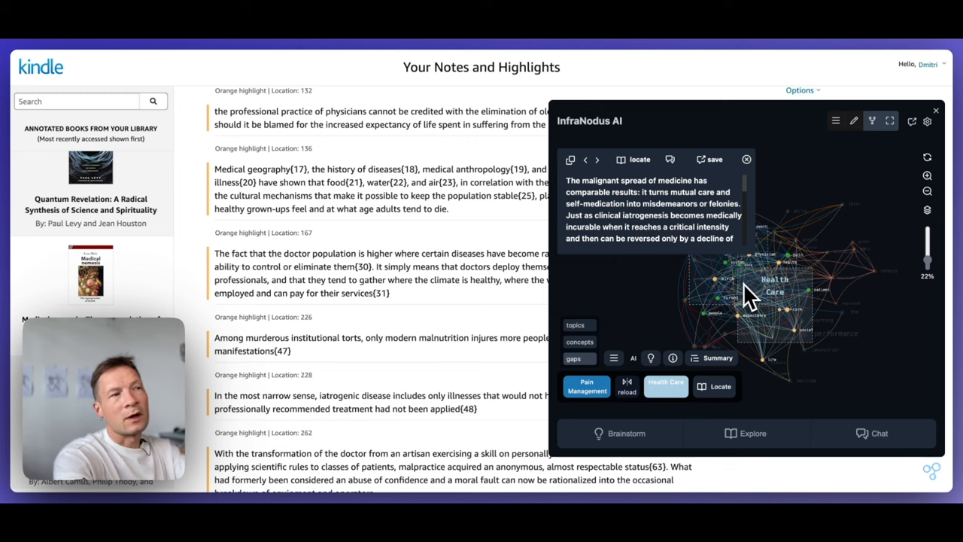
pyautogui.moveTo(740, 334)
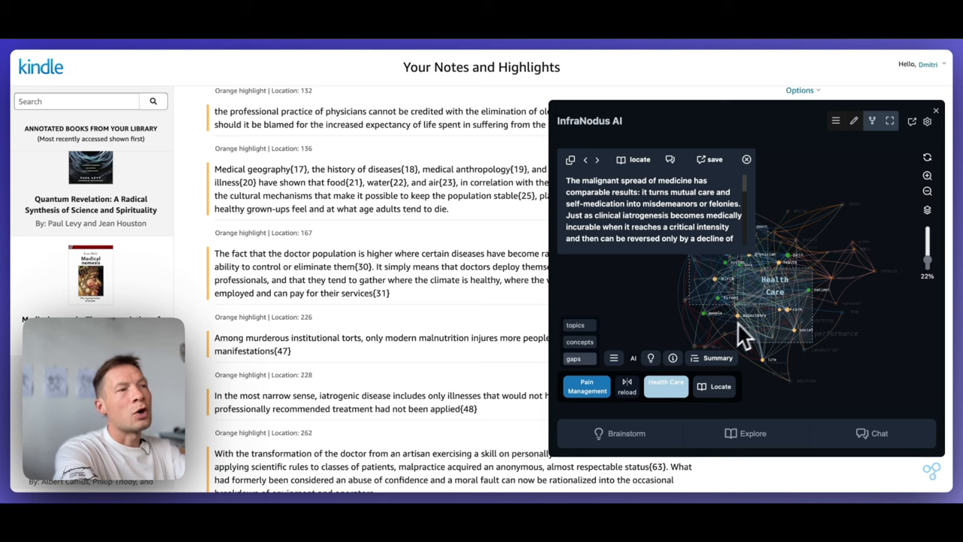
pyautogui.moveTo(655, 379)
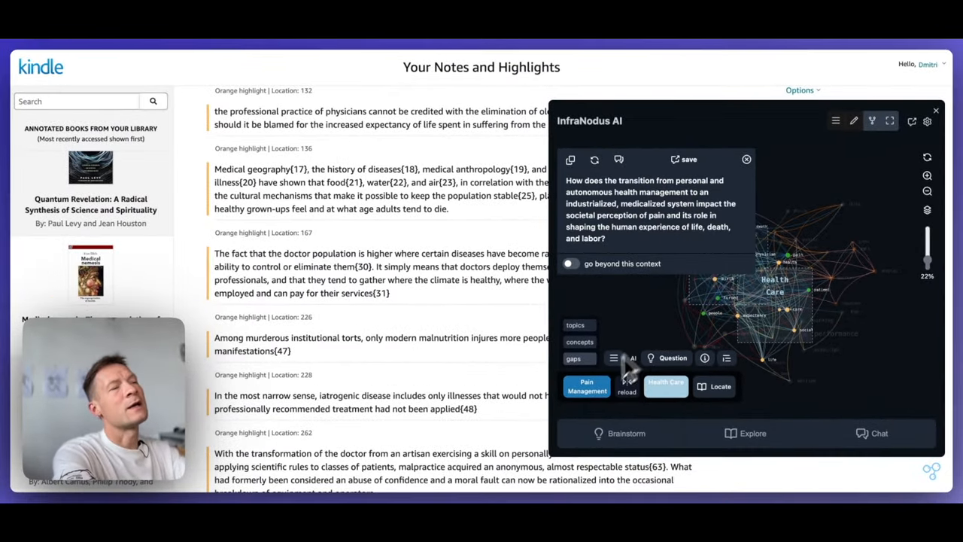
pyautogui.moveTo(644, 229)
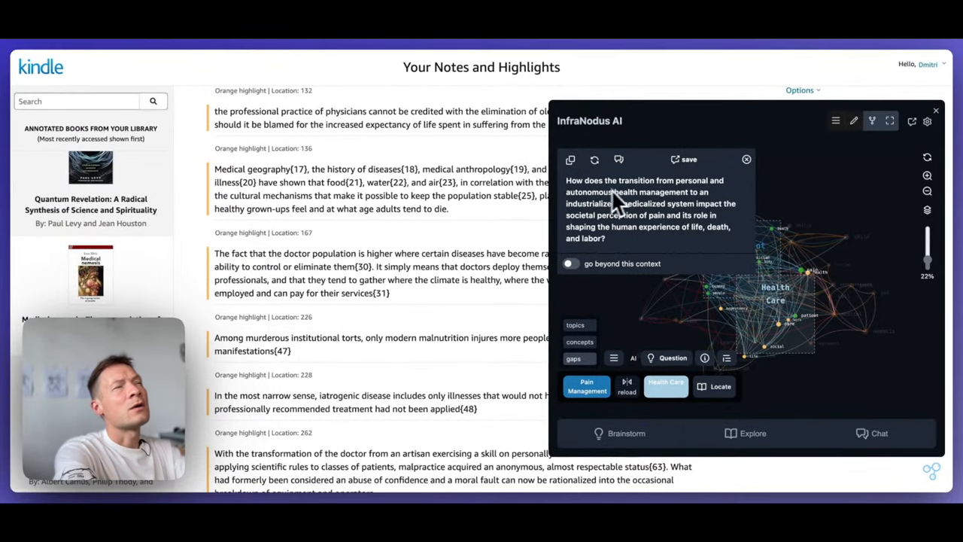
pyautogui.moveTo(680, 203)
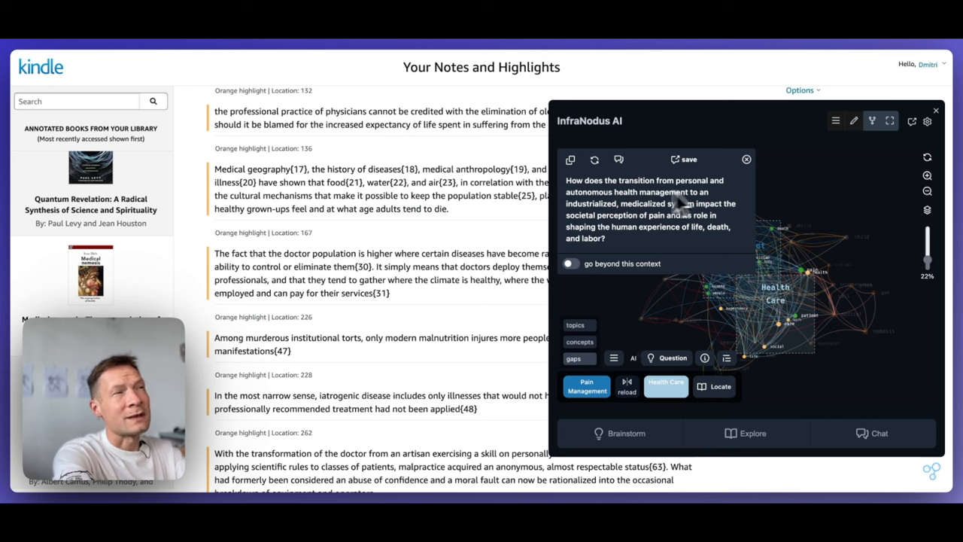
pyautogui.moveTo(635, 218)
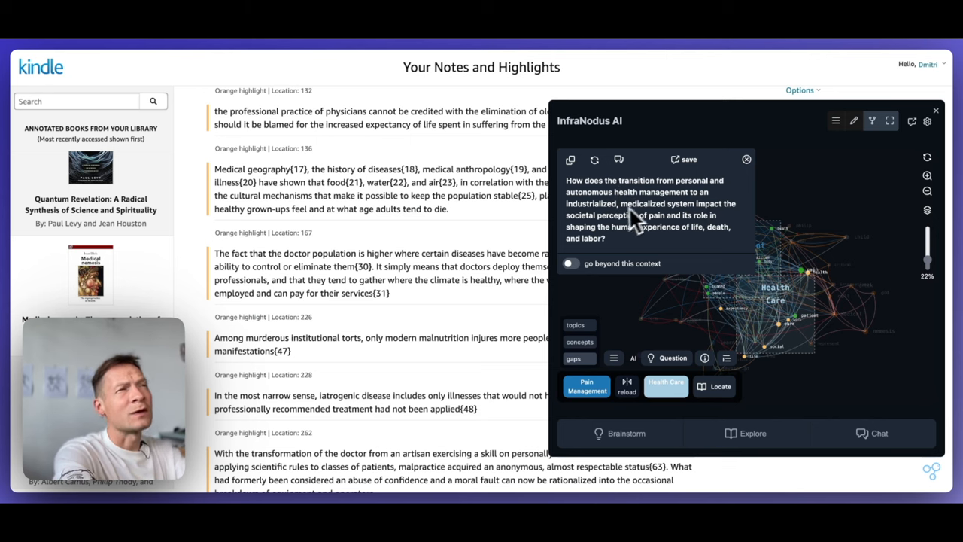
pyautogui.moveTo(722, 228)
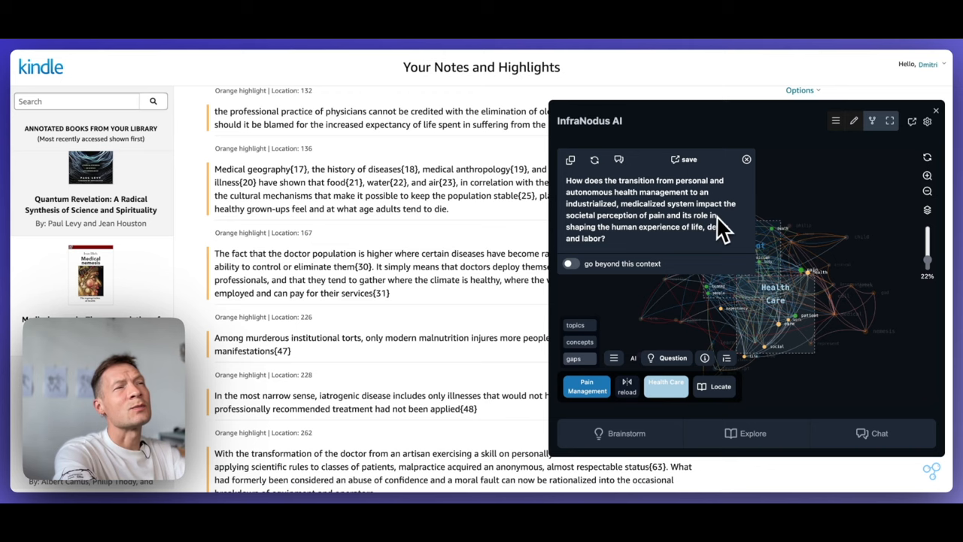
pyautogui.moveTo(625, 232)
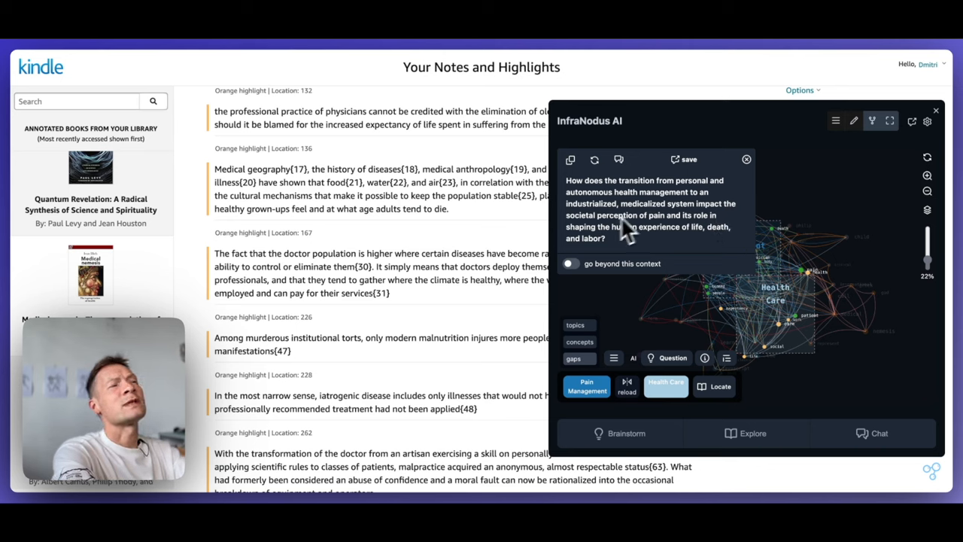
pyautogui.moveTo(631, 256)
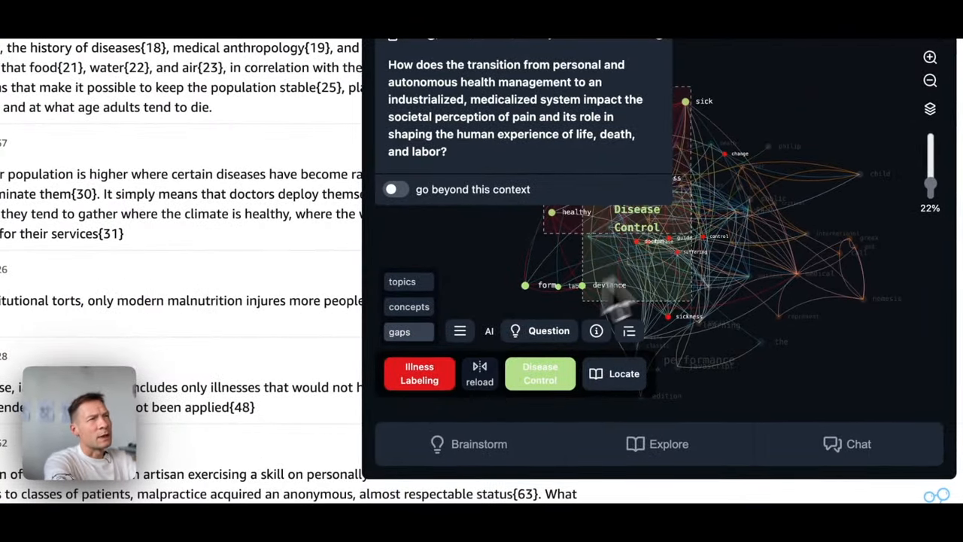
pyautogui.moveTo(481, 369)
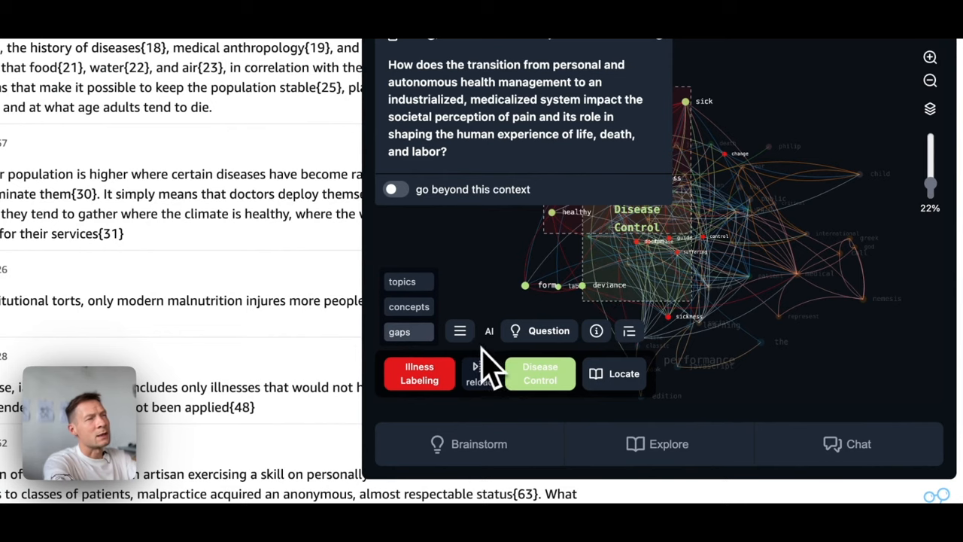
# Step: Generate an AI research question for the Illness Labeling / Disease Control gap
pyautogui.click(548, 331)
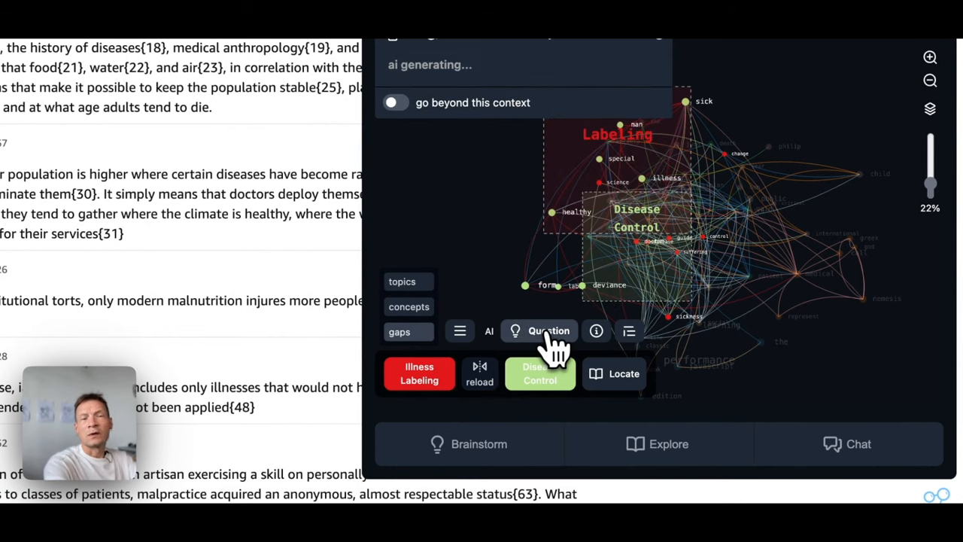
pyautogui.click(551, 331)
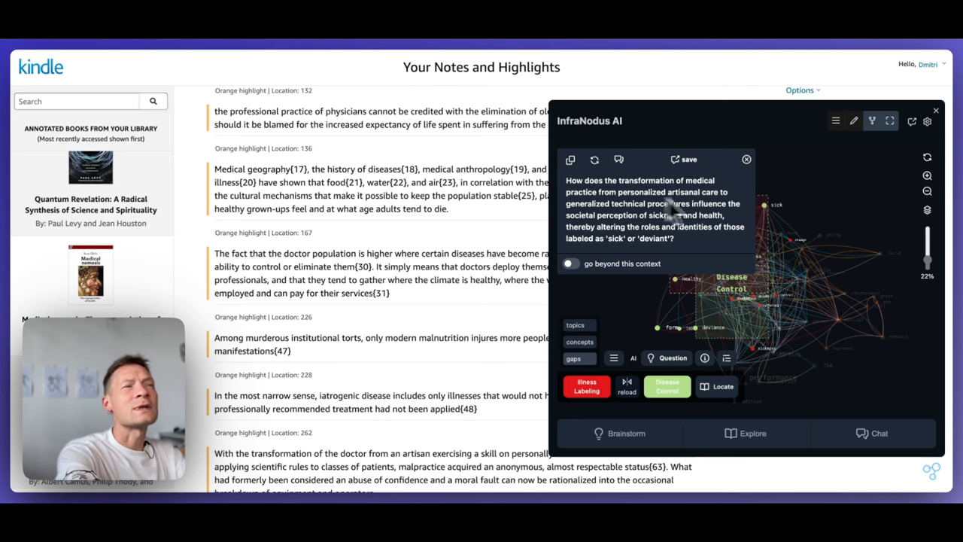
pyautogui.moveTo(602, 223)
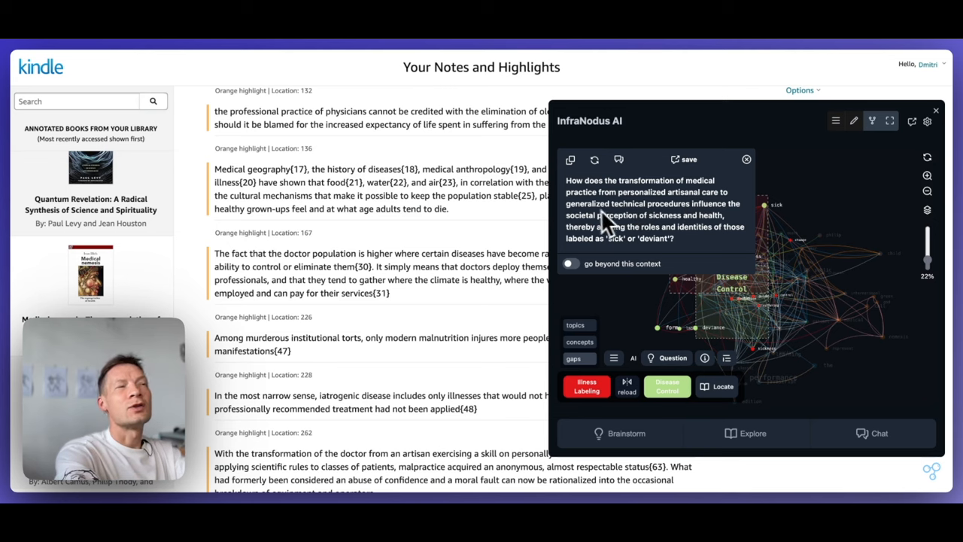
pyautogui.moveTo(704, 233)
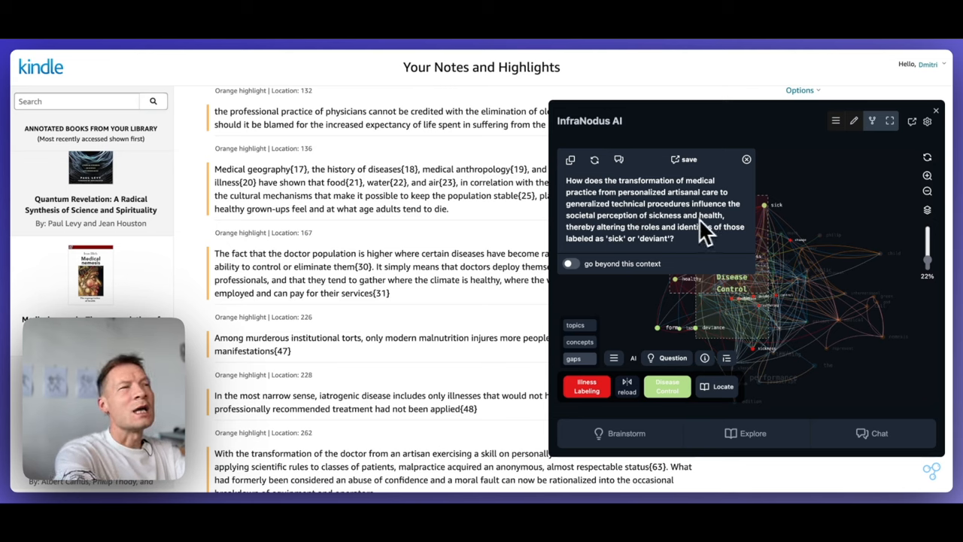
pyautogui.moveTo(713, 235)
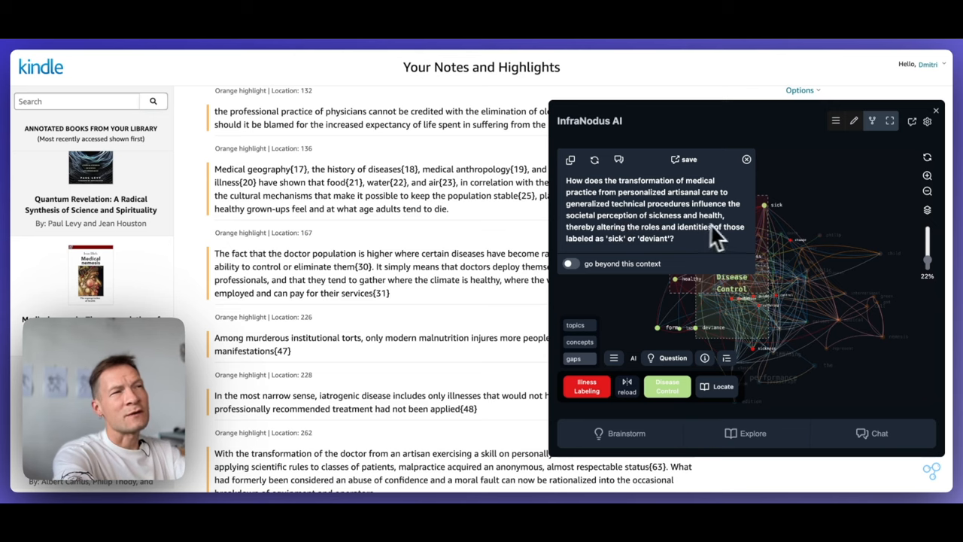
pyautogui.moveTo(640, 244)
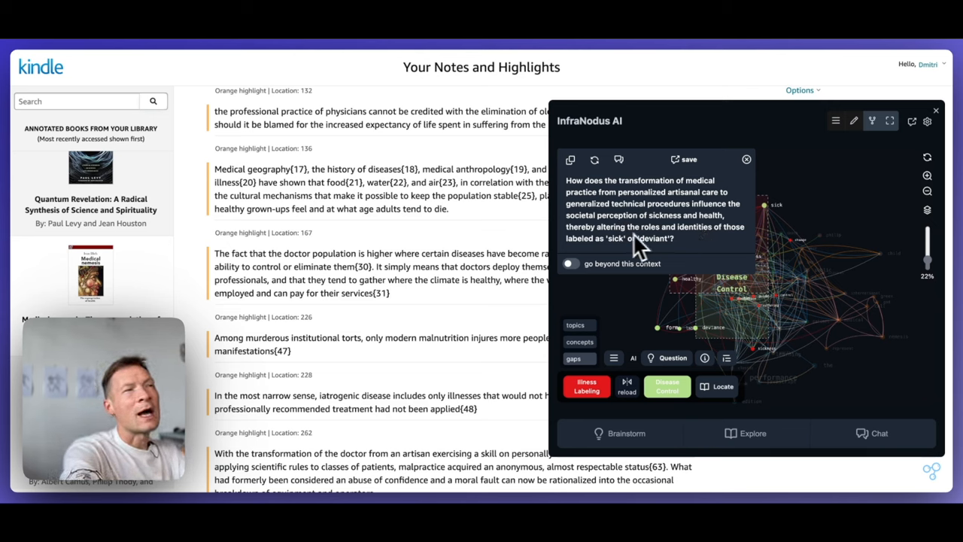
pyautogui.moveTo(602, 270)
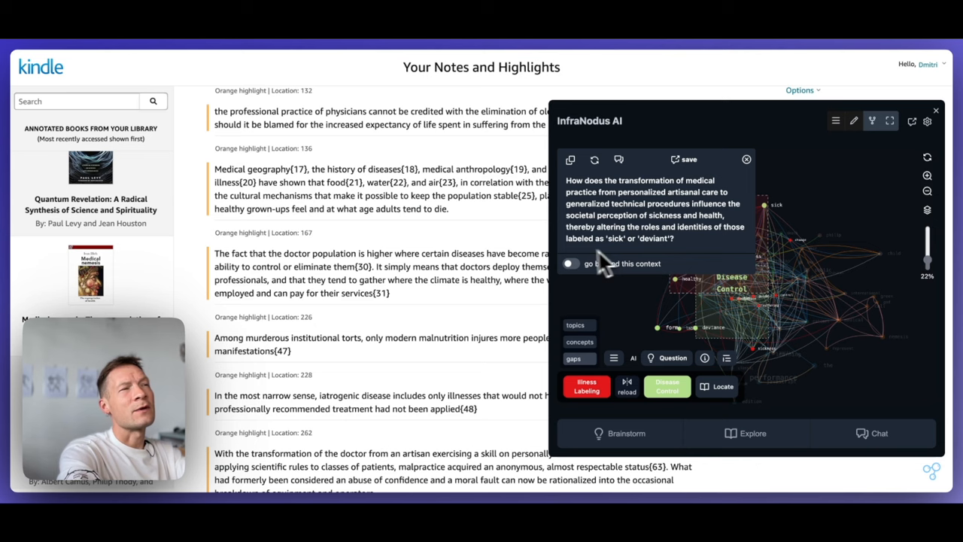
pyautogui.moveTo(674, 248)
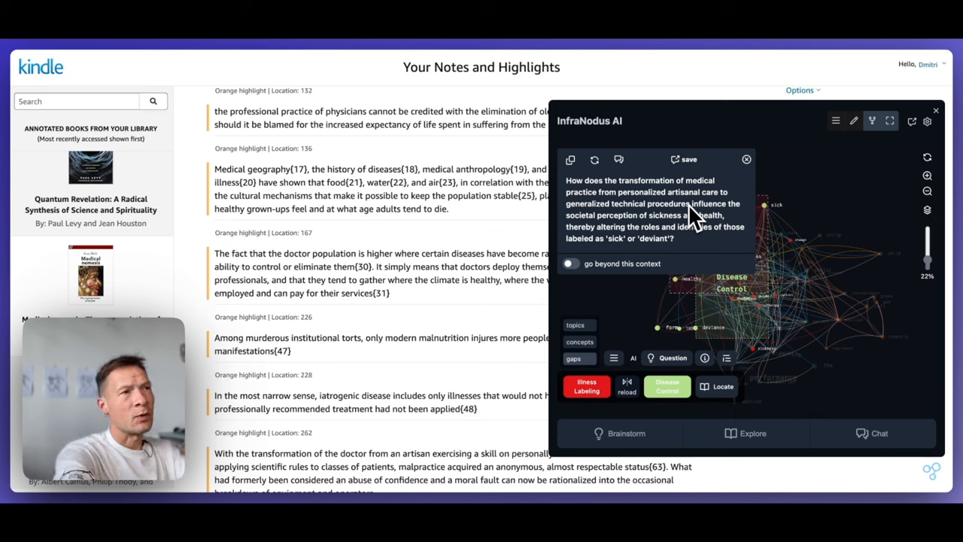
pyautogui.moveTo(680, 253)
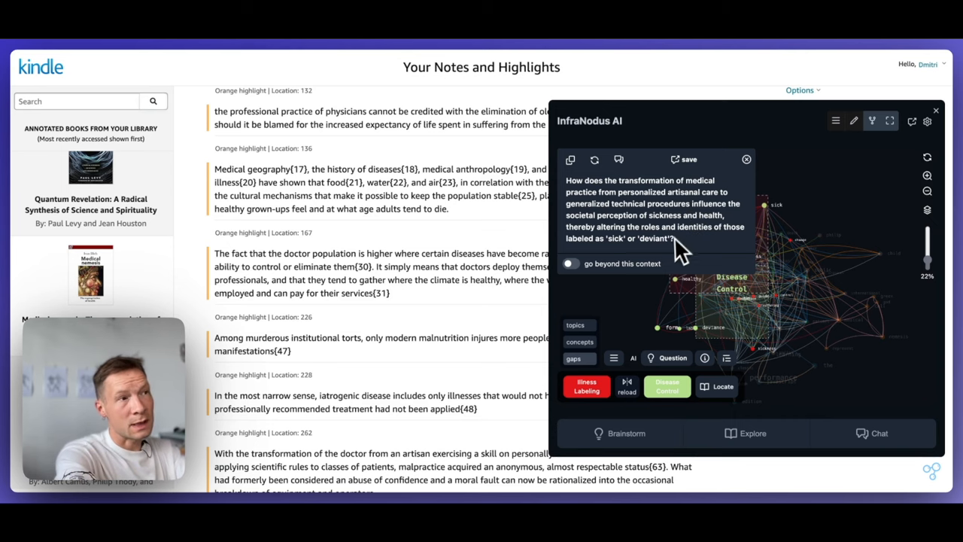
pyautogui.moveTo(639, 339)
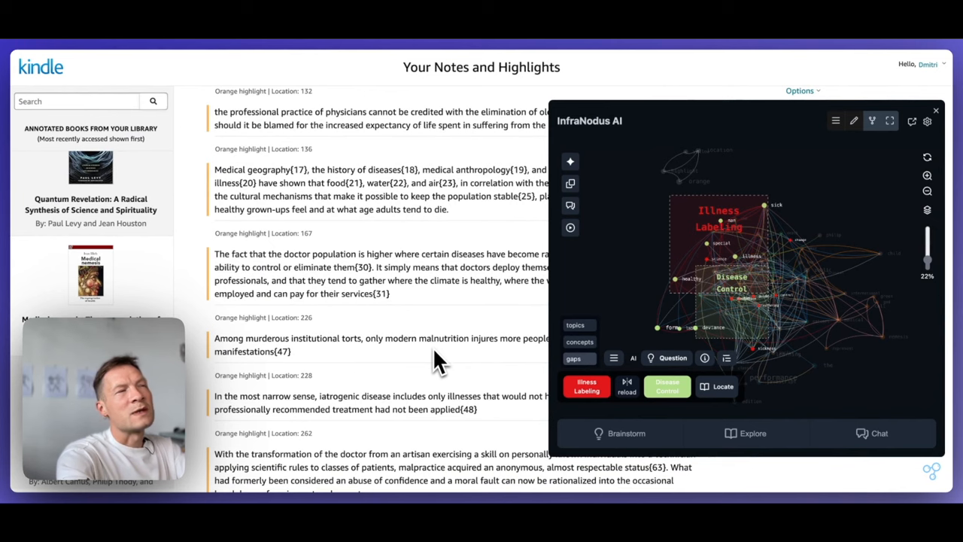
# Step: Scroll the Kindle Notes and Highlights list beside the topic graph
pyautogui.scroll(-3)
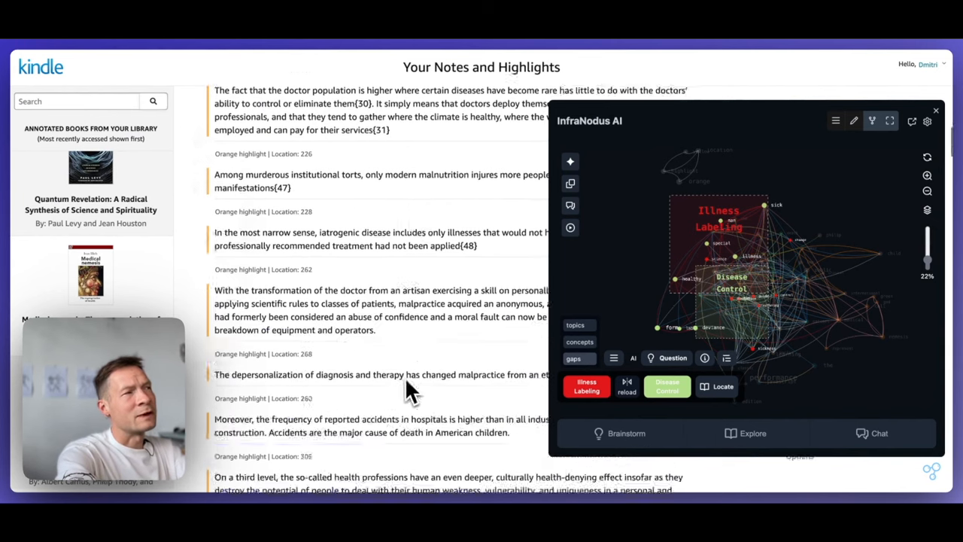
pyautogui.scroll(-3)
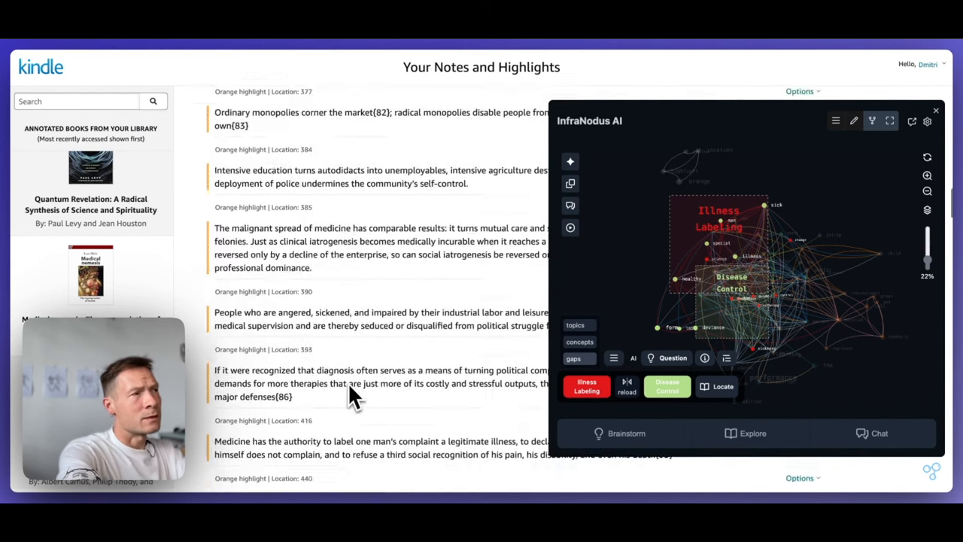
pyautogui.scroll(3)
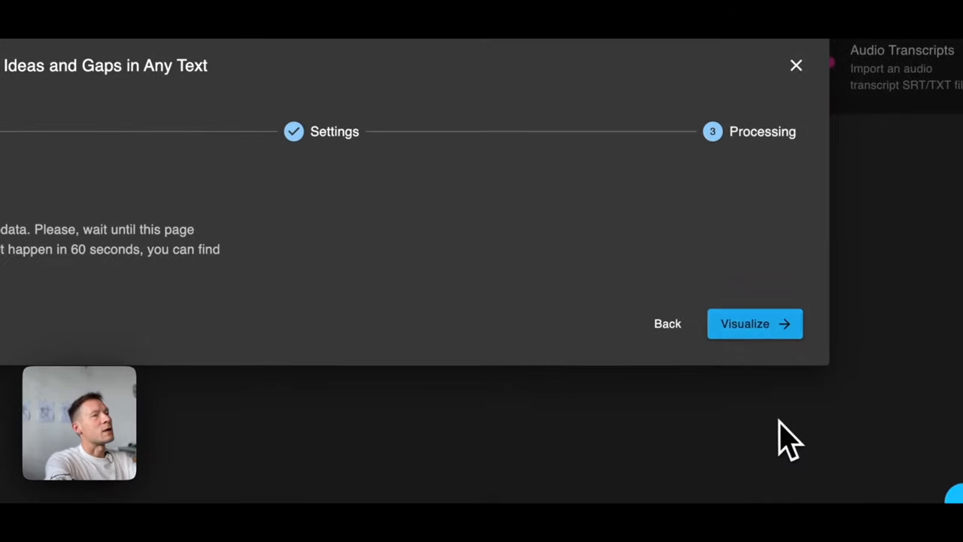
# Step: Visualize the from_extension_amazon_com graph and show its Main Ideas in Graph Analytics
pyautogui.click(756, 323)
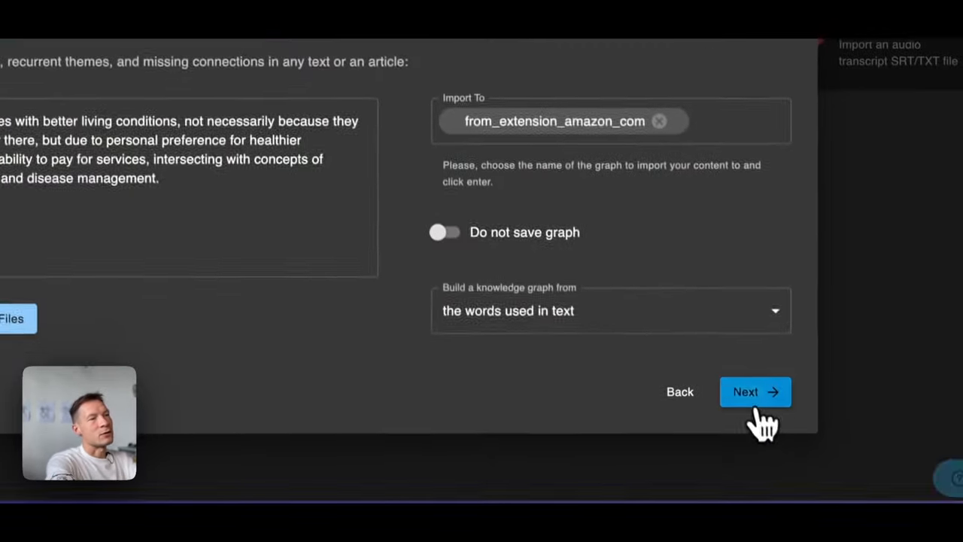
pyautogui.click(755, 391)
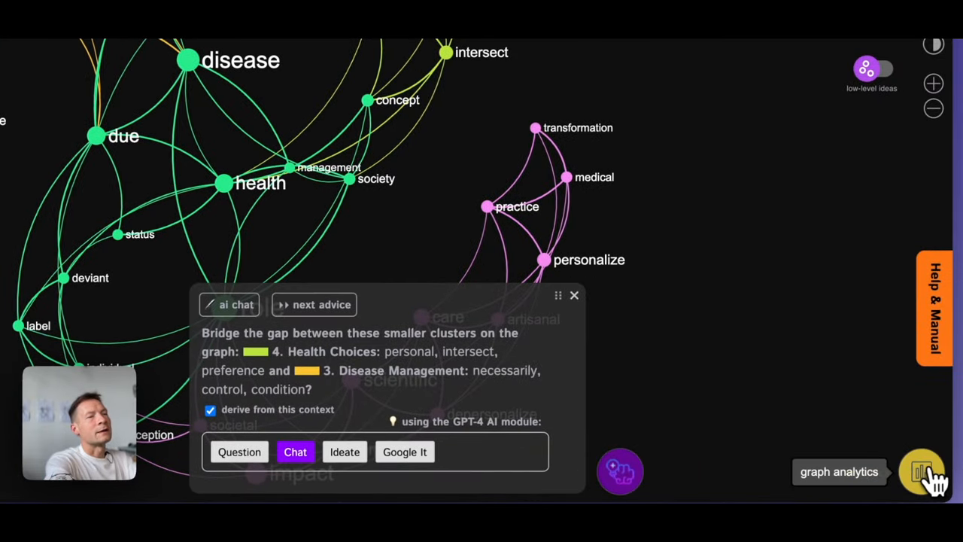
pyautogui.click(924, 472)
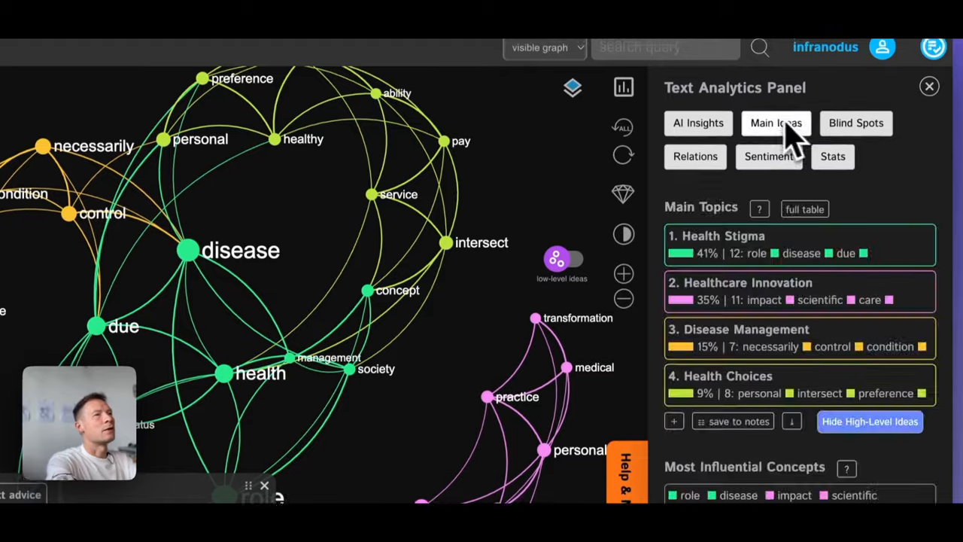
pyautogui.click(695, 157)
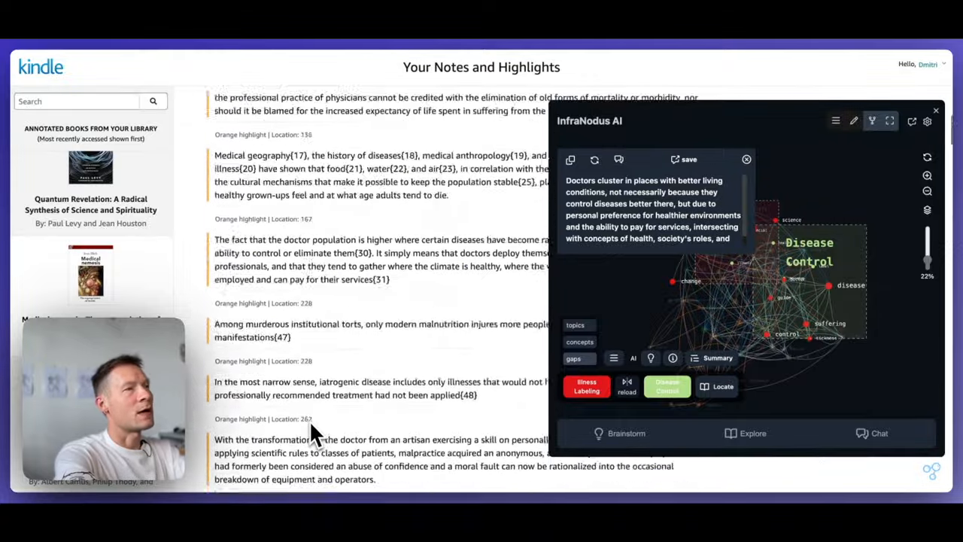
# Step: Scroll the extension panel up to the AI summary about where doctors cluster
pyautogui.scroll(3)
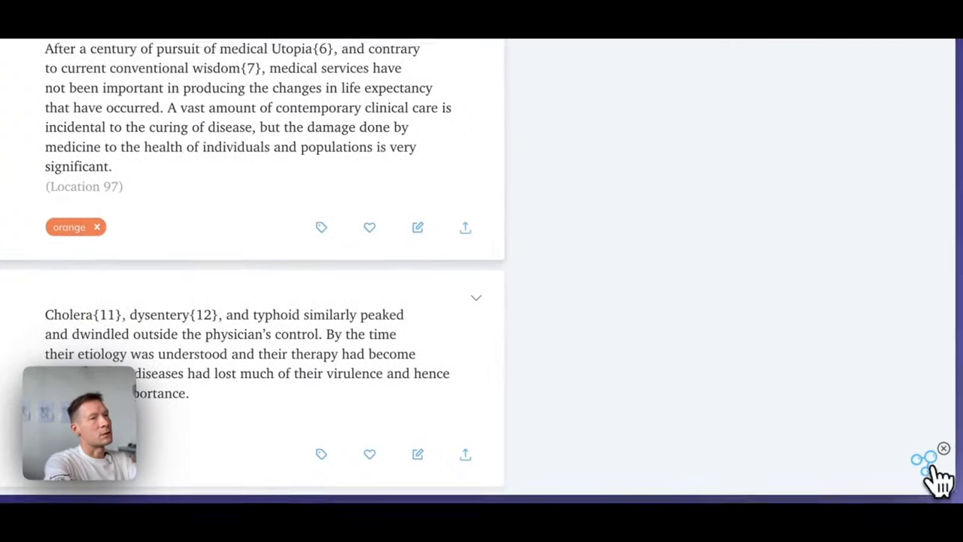
# Step: Analyze the Readwise Medical Nemesis highlights as a topic graph and scroll through them
pyautogui.click(931, 460)
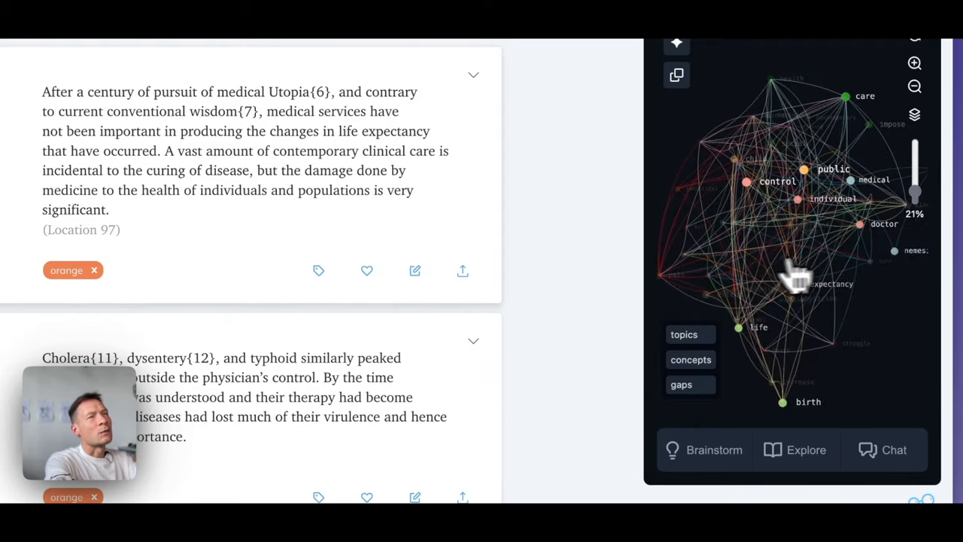
pyautogui.scroll(-3)
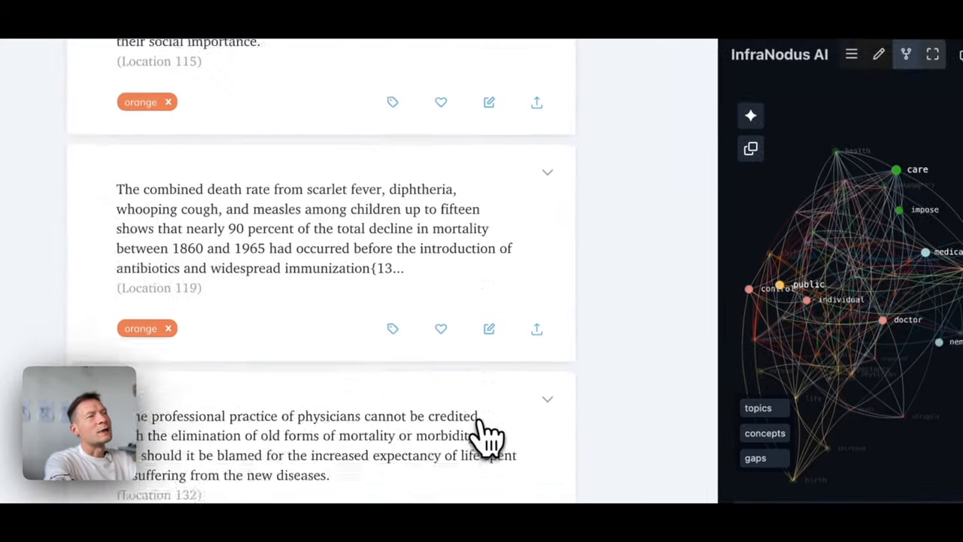
pyautogui.scroll(-3)
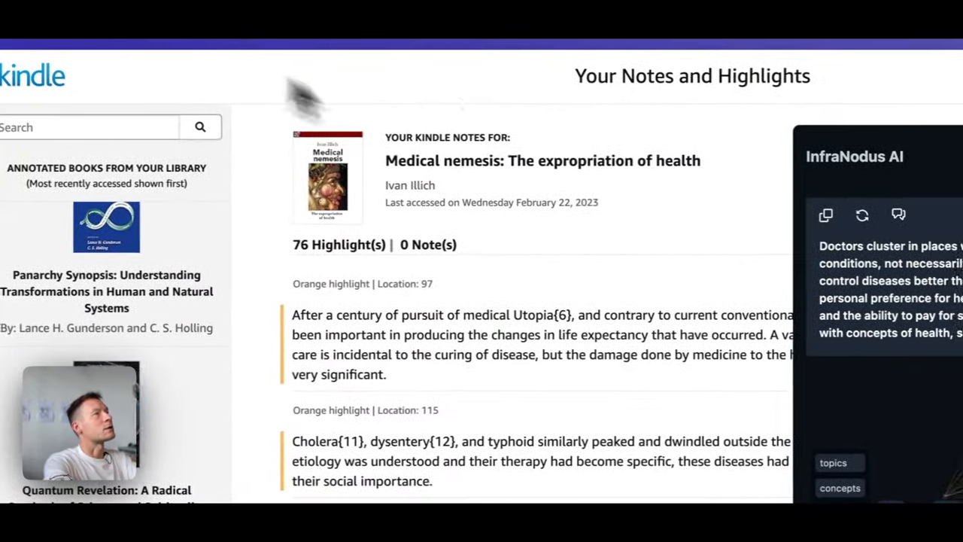
pyautogui.scroll(-3)
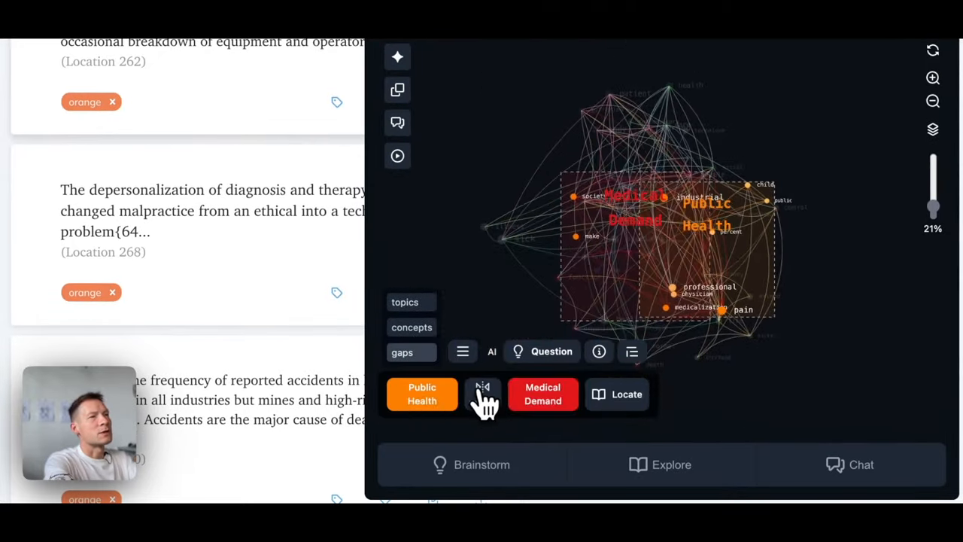
# Step: Reload structural gaps until the Population Control versus Illness Labeling pair appears
pyautogui.click(481, 394)
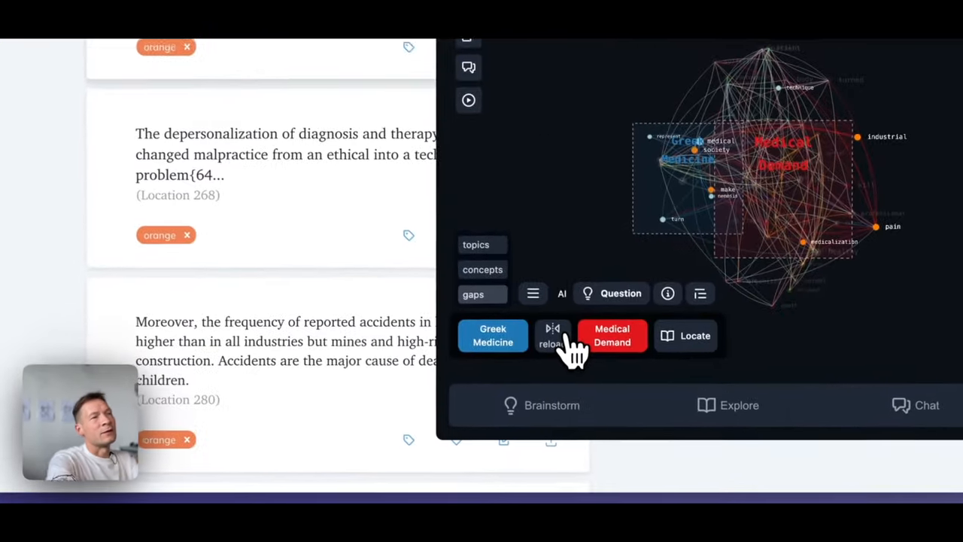
pyautogui.click(549, 334)
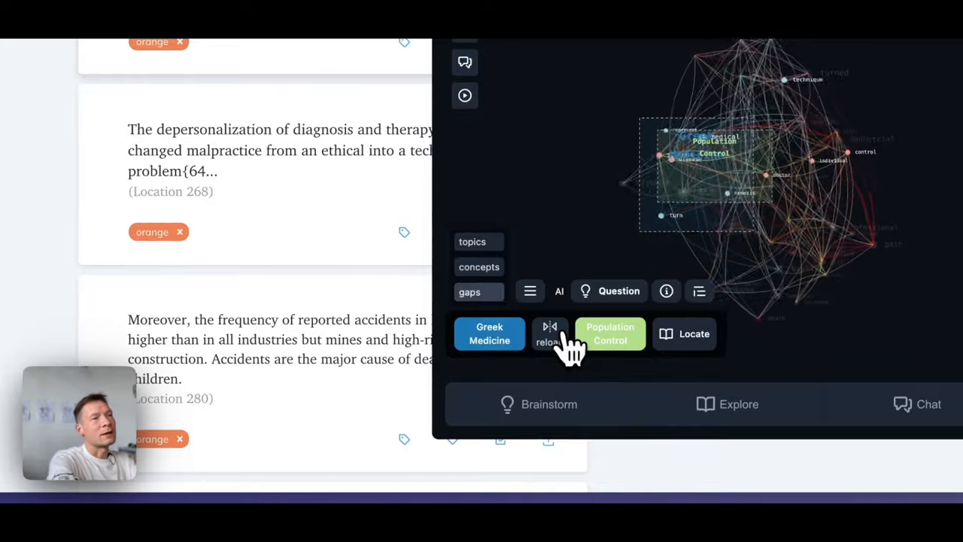
pyautogui.click(548, 334)
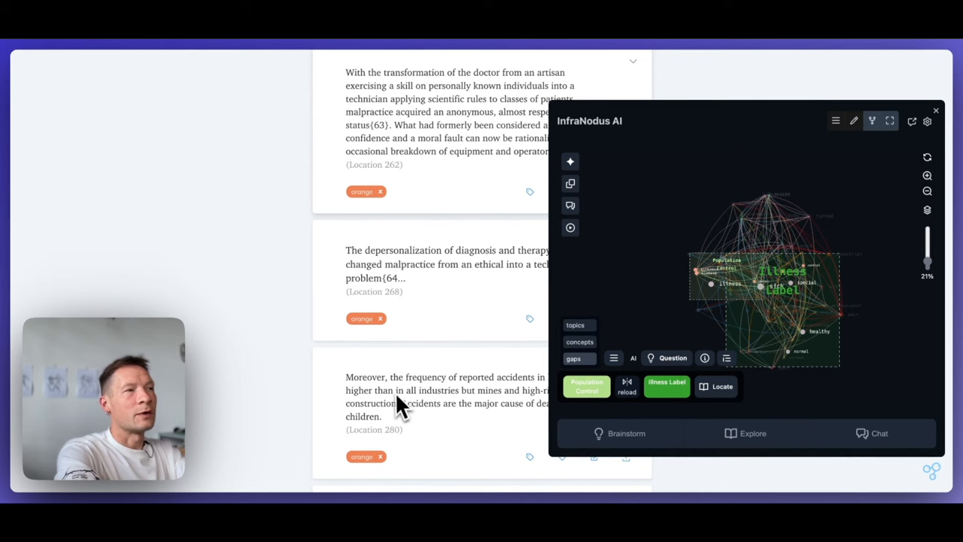
pyautogui.scroll(-3)
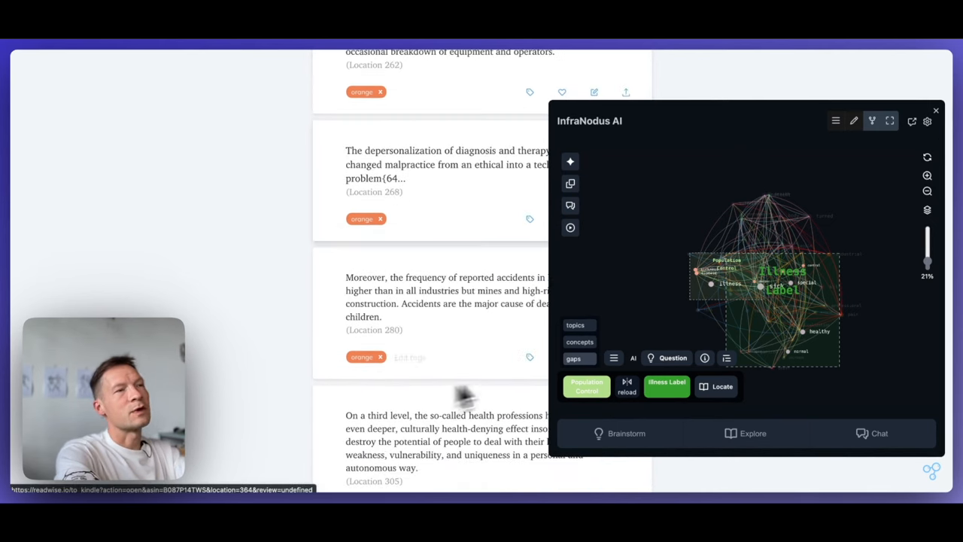